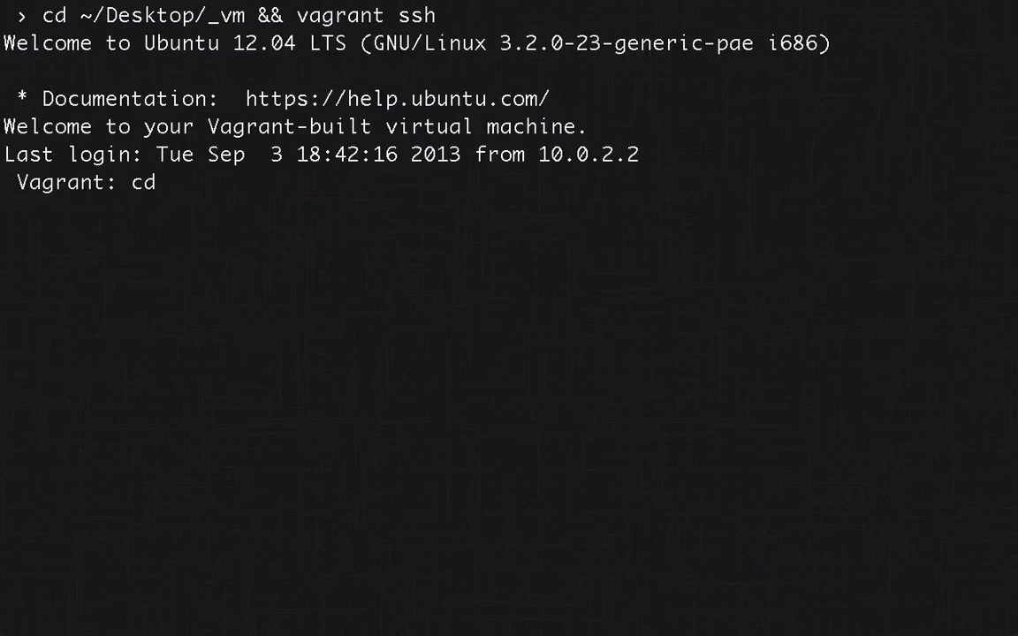
- From sharedapps in the Vagrant VM, run gem install rails --no-ri --no-rdoc and check rails -v
type(" sharedapps/")
key("Return")
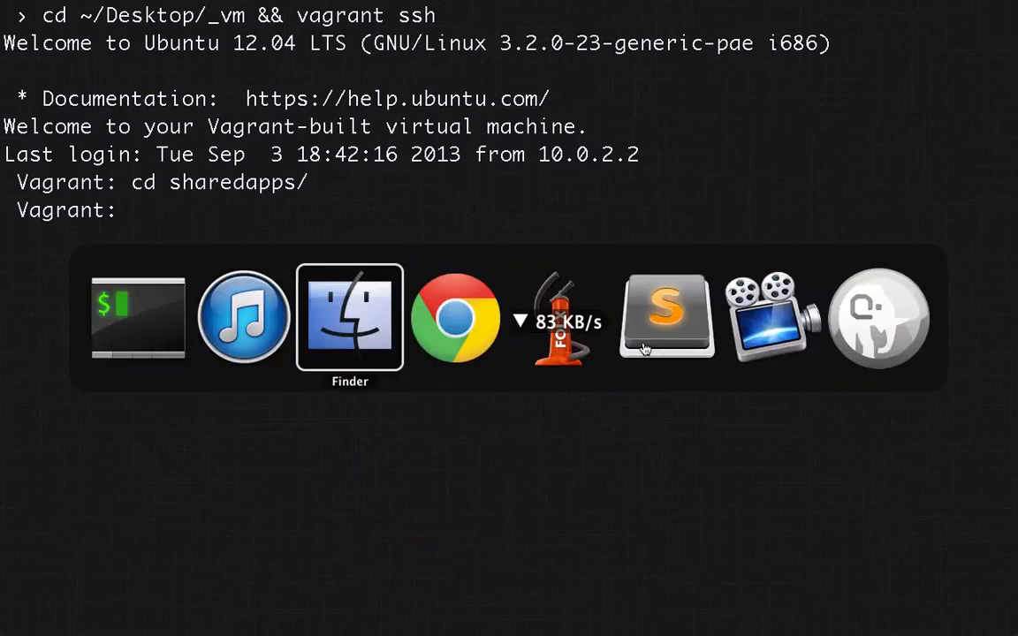
left_click(664, 318)
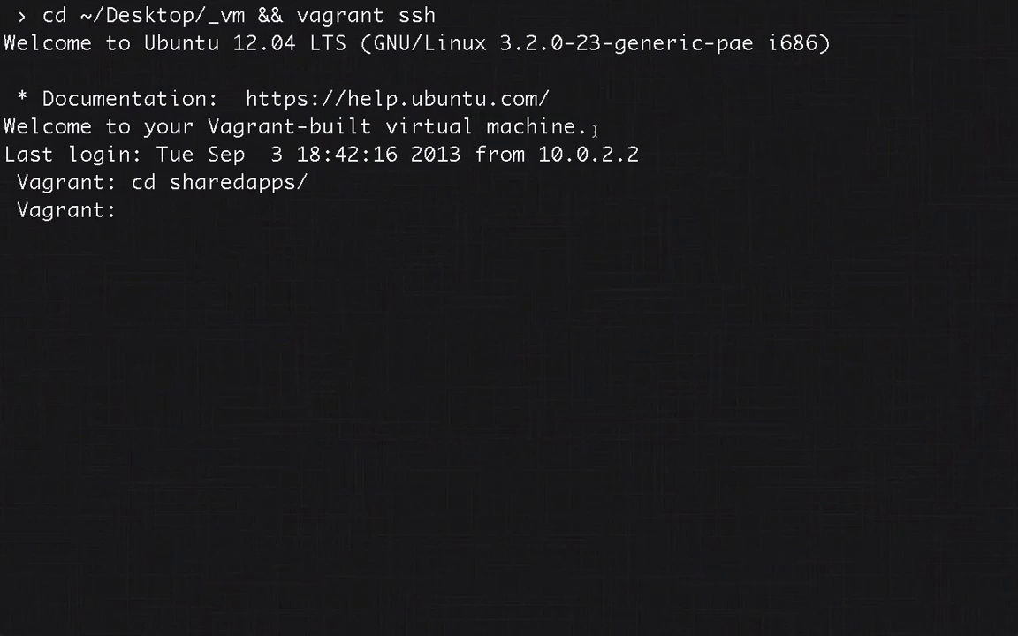
type("gem install rails --no-ri --no-rdoc")
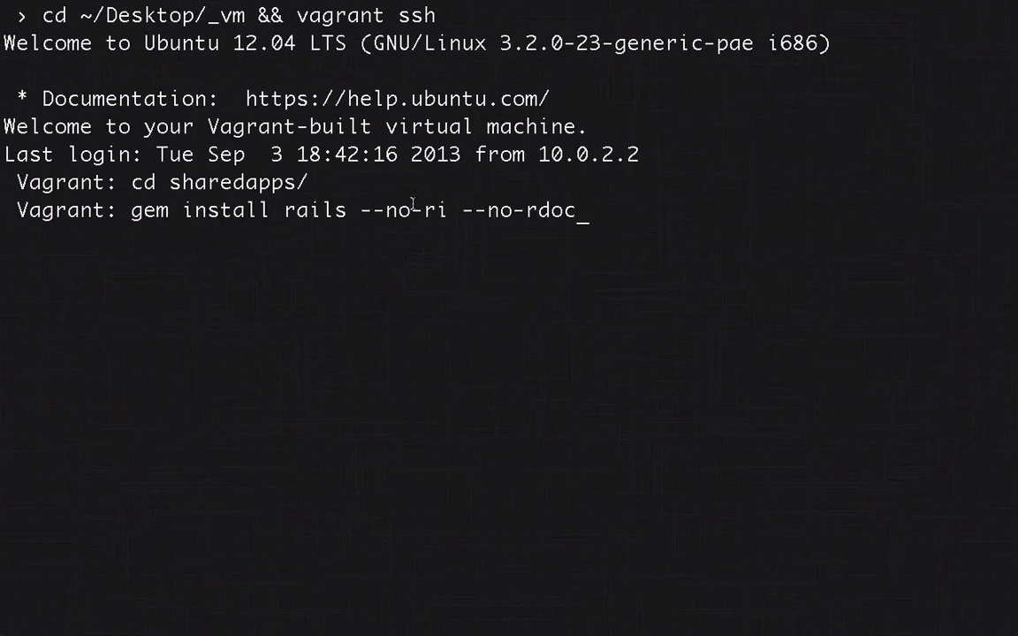
left_click_drag(360, 210, 579, 210)
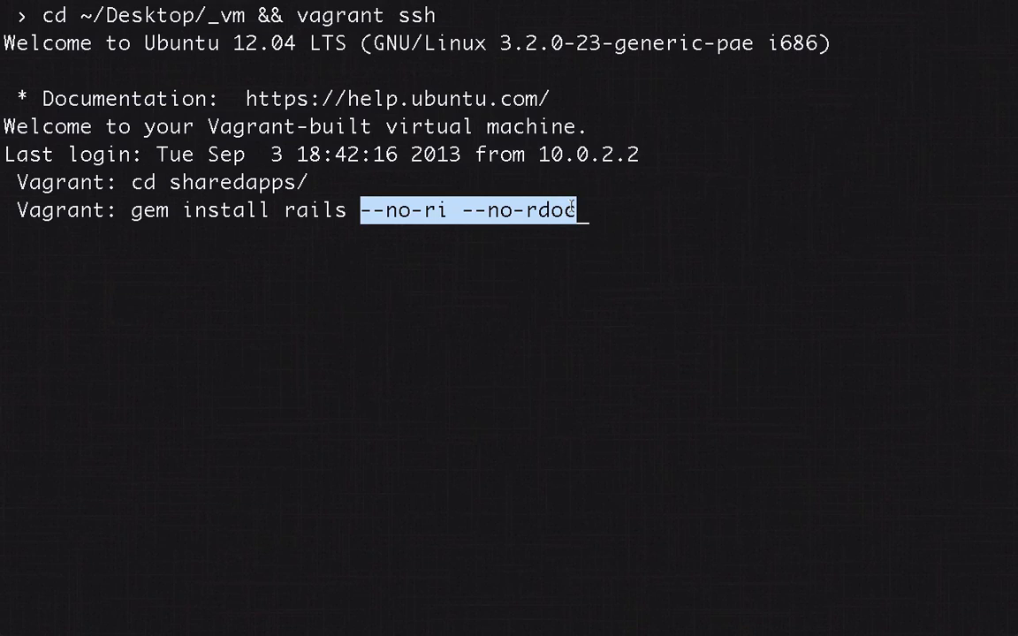
mouse_move(565, 237)
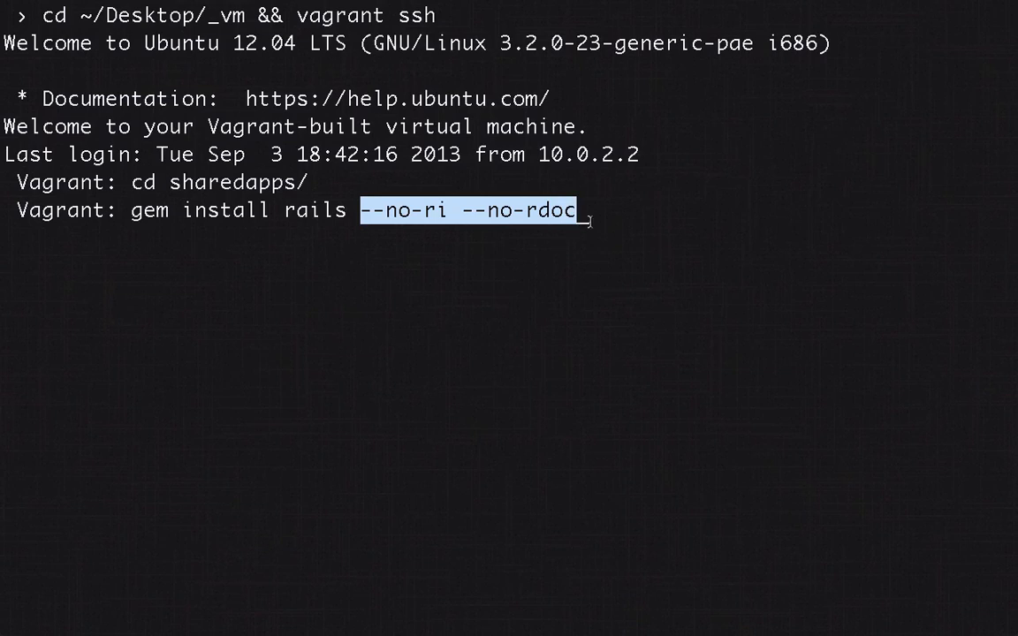
key("Return")
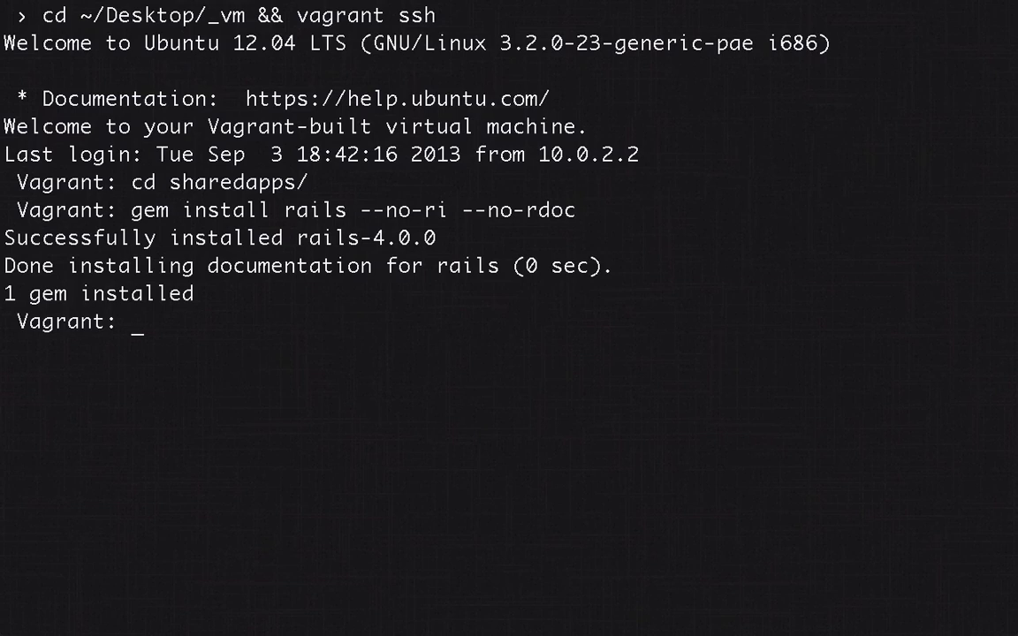
type("rails -v")
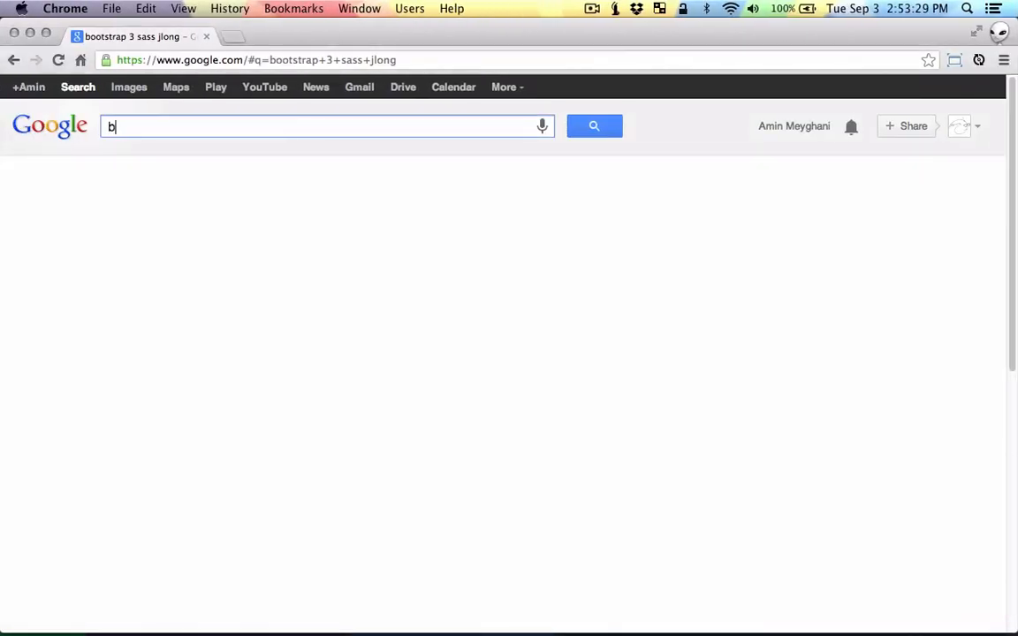
- Google 'bootstrap sass v3 jlong' and land on the jlong/sass-bootstrap GitHub repository
type("ootstrap sass v3")
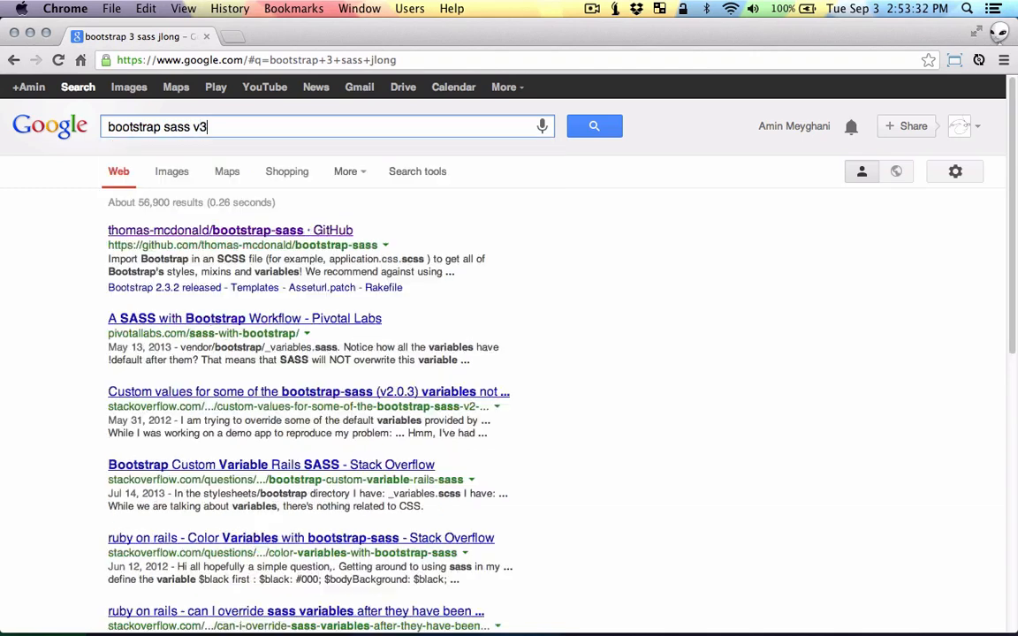
type("jlong")
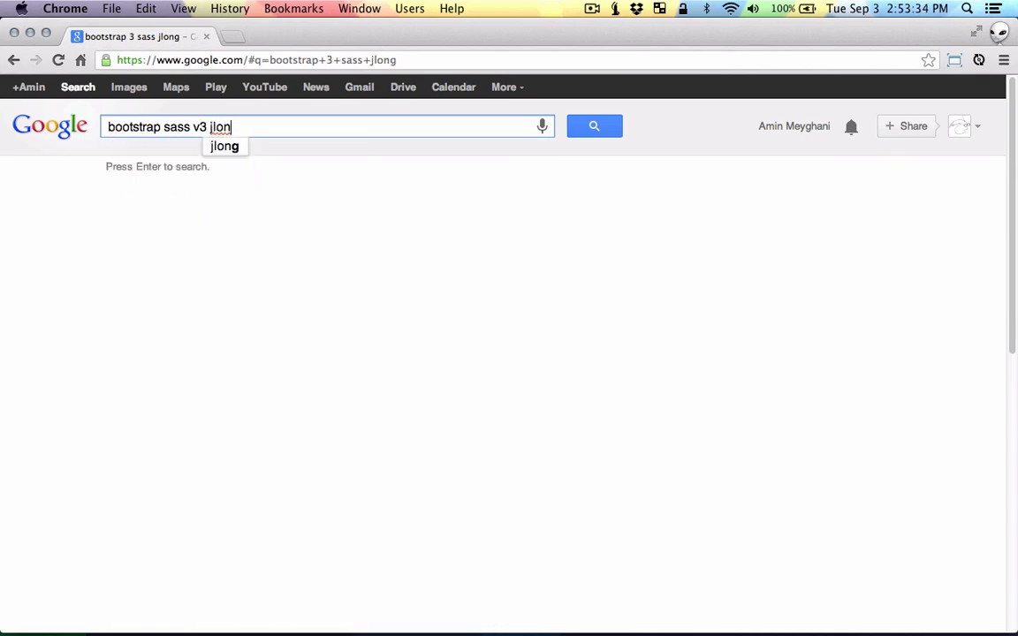
key("Return")
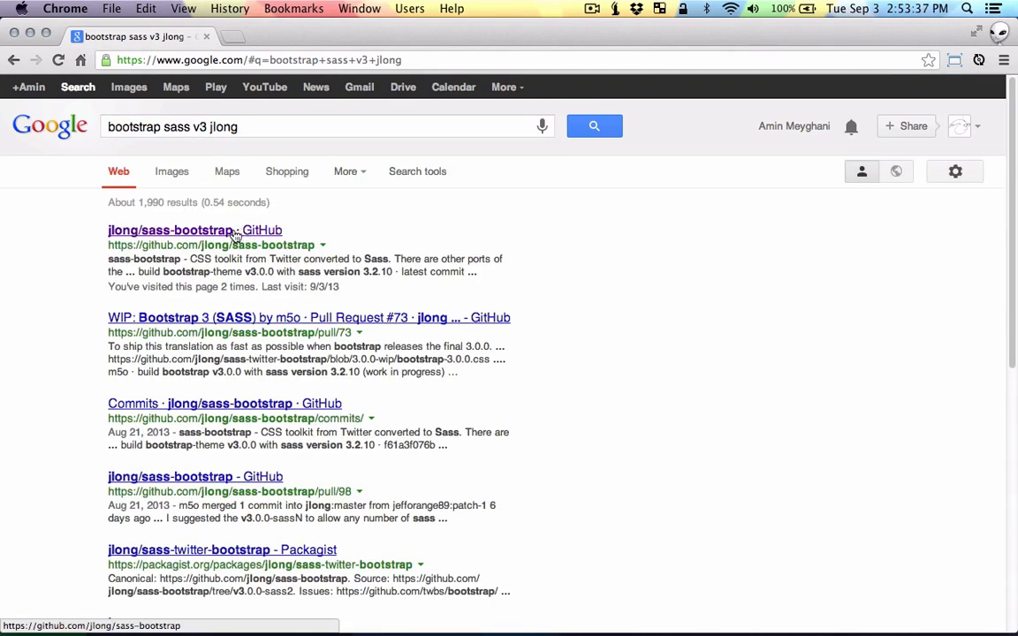
left_click(194, 230)
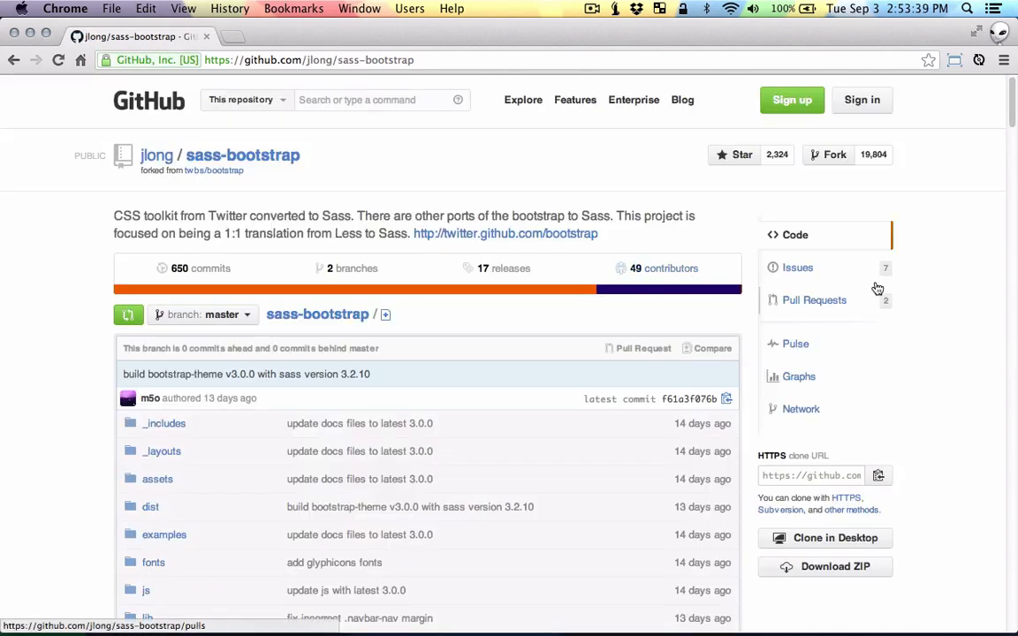
- Download the repository as a ZIP saved into Downloads
scroll("down", 3)
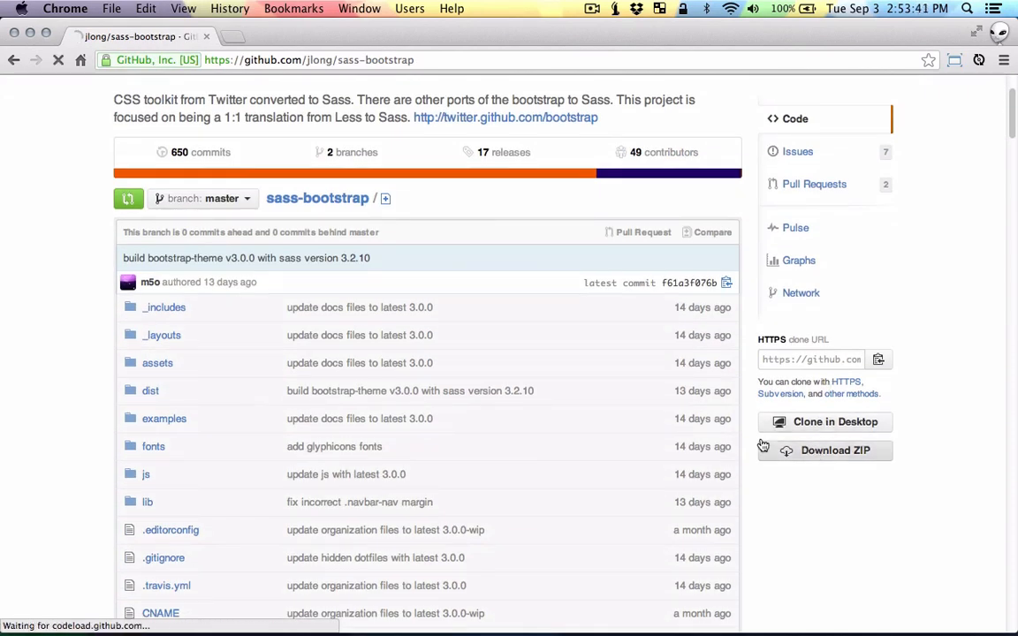
left_click(834, 450)
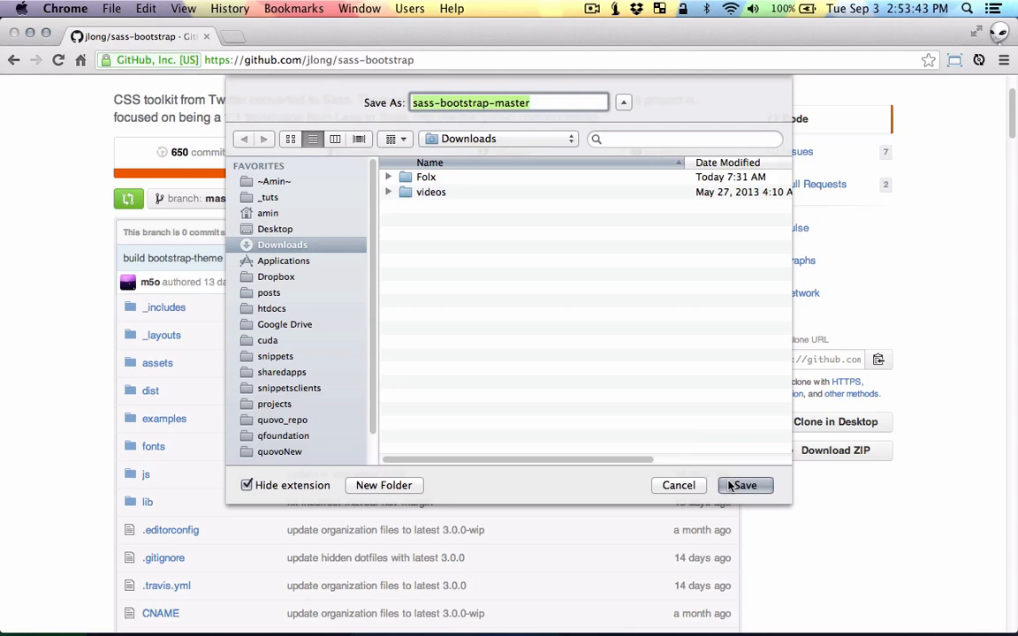
left_click(743, 484)
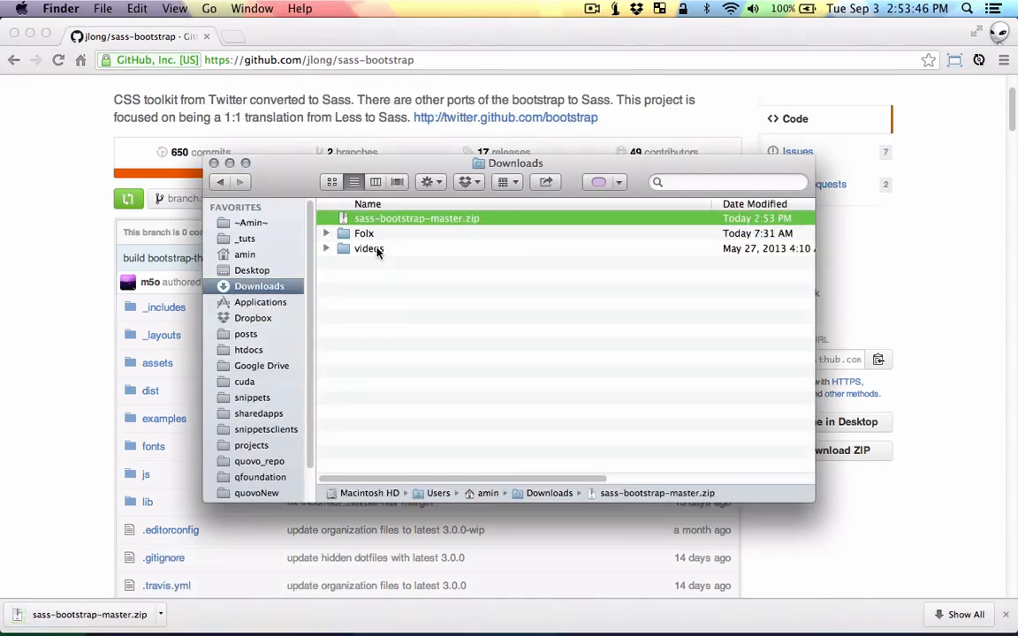
- Browse into sass-bootstrap-master/lib to see Bootstrap's SCSS partials
double_click(417, 219)
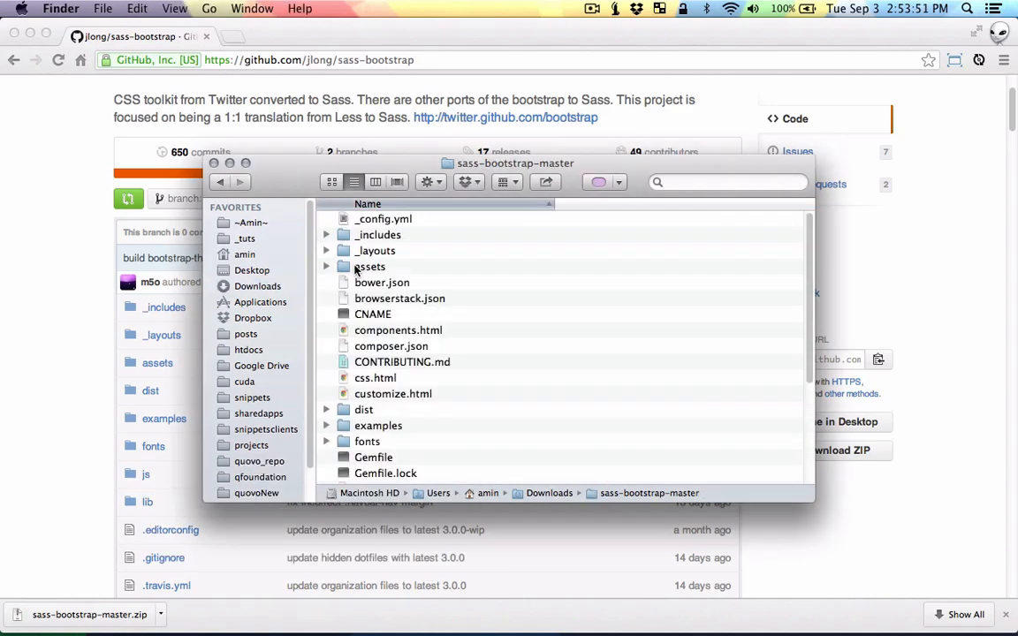
scroll("down", 3)
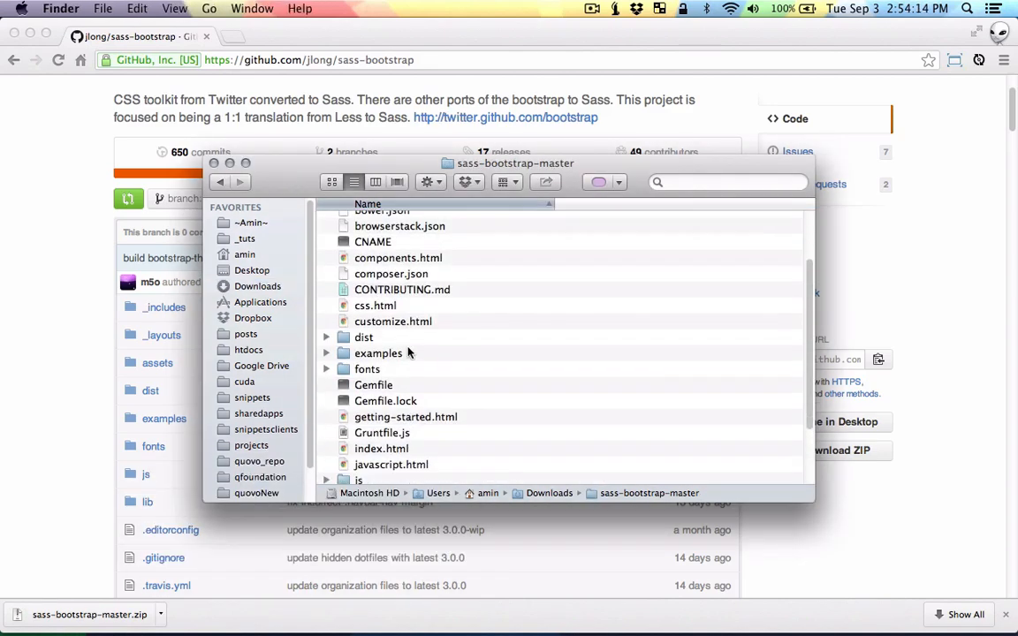
double_click(146, 502)
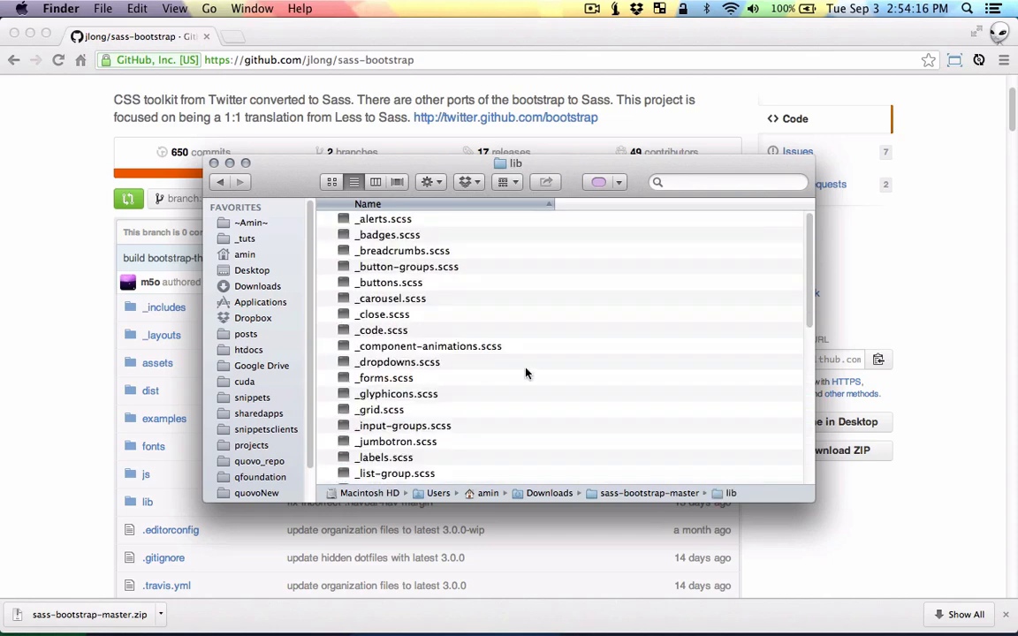
scroll("down", 3)
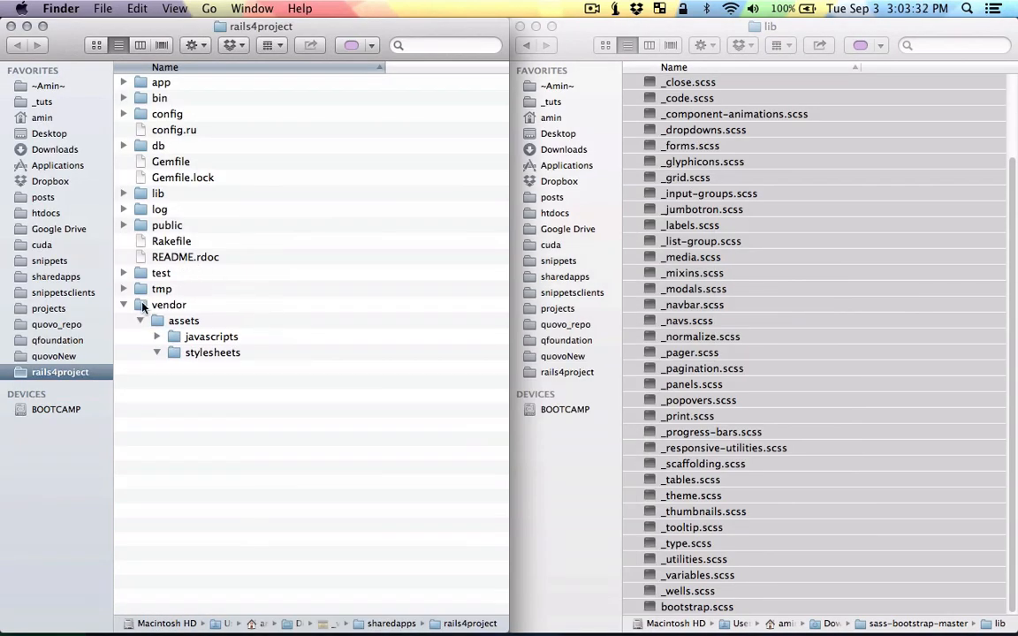
- Paste Bootstrap's SCSS files into a new bootstrap folder under vendor/assets/stylesheets
left_click(184, 320)
type("bootstrap")
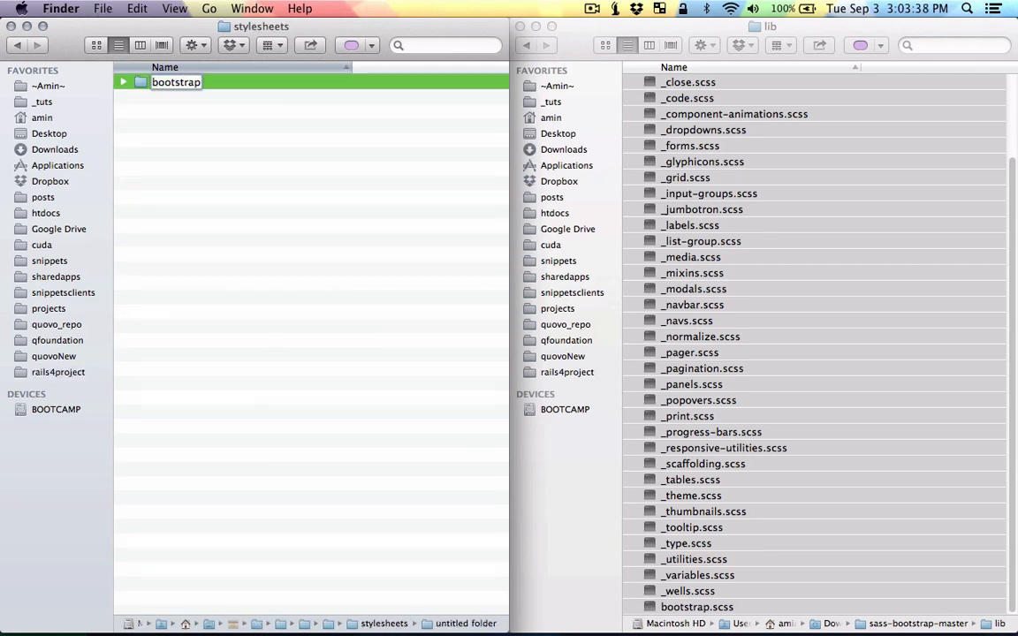
double_click(176, 82)
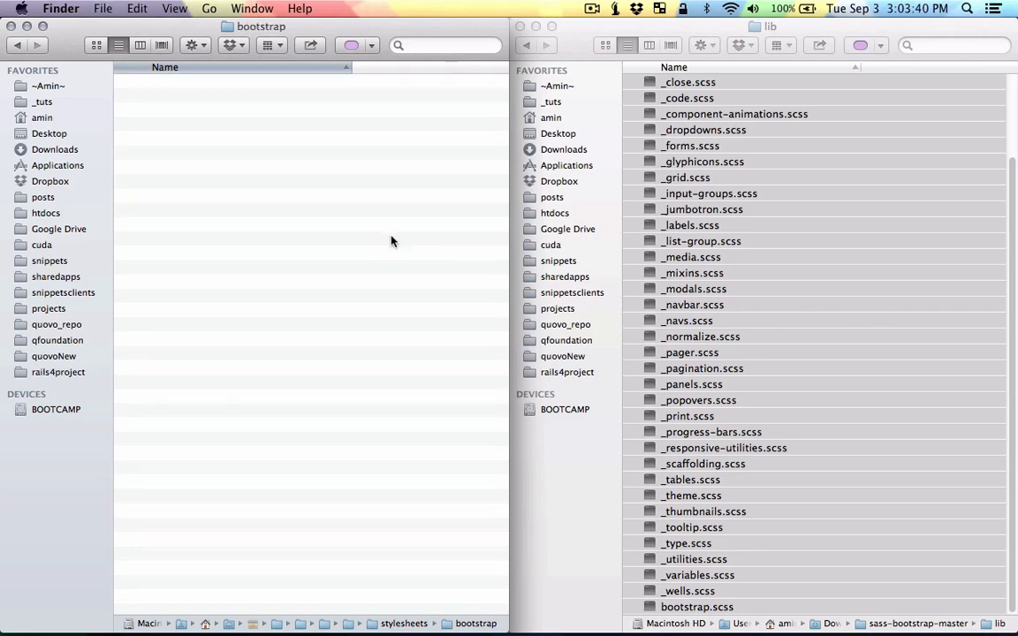
key("cmd+a")
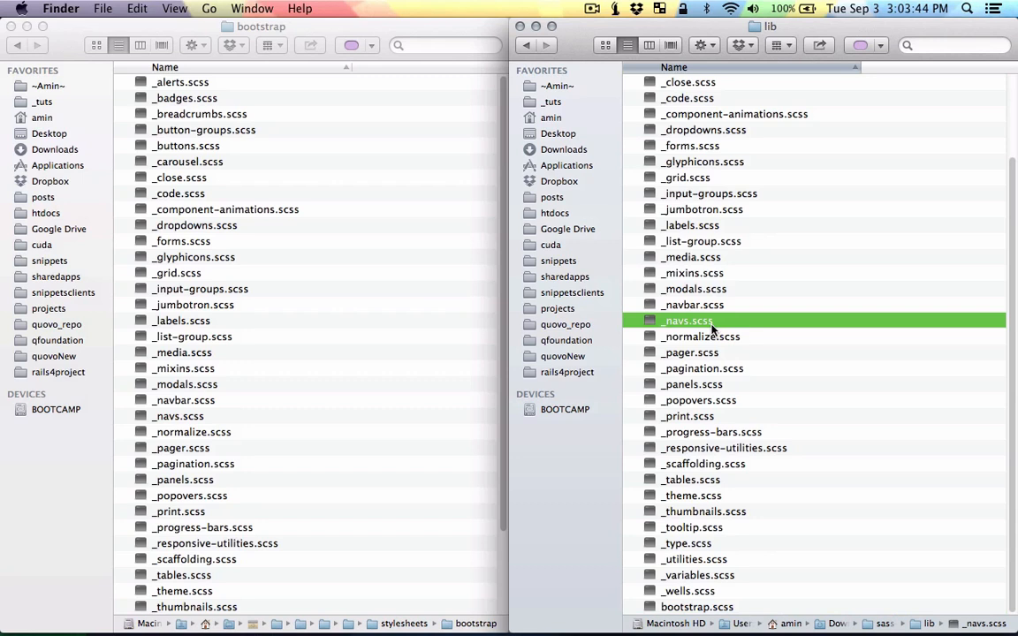
left_click(525, 46)
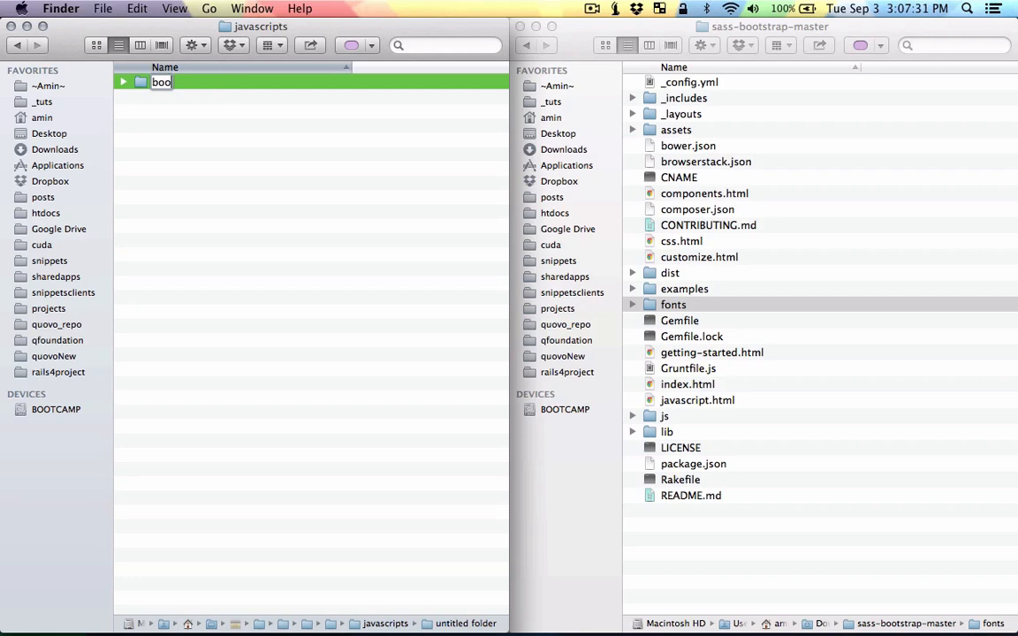
- Name the new vendor javascripts folder 'bootstrap' and reveal Bootstrap's js source files
type("bootstrap")
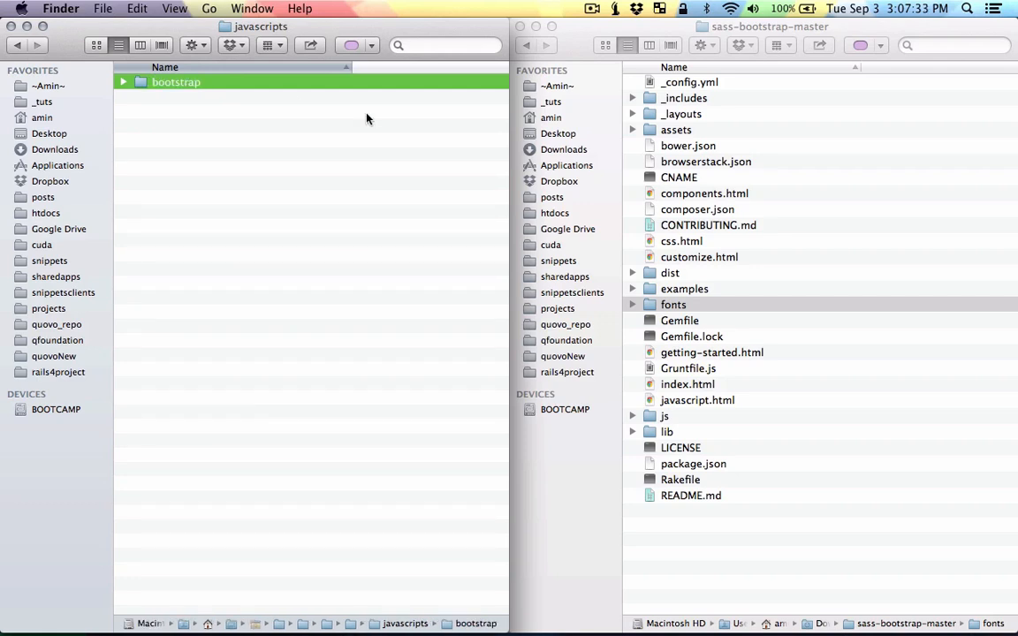
left_click(665, 415)
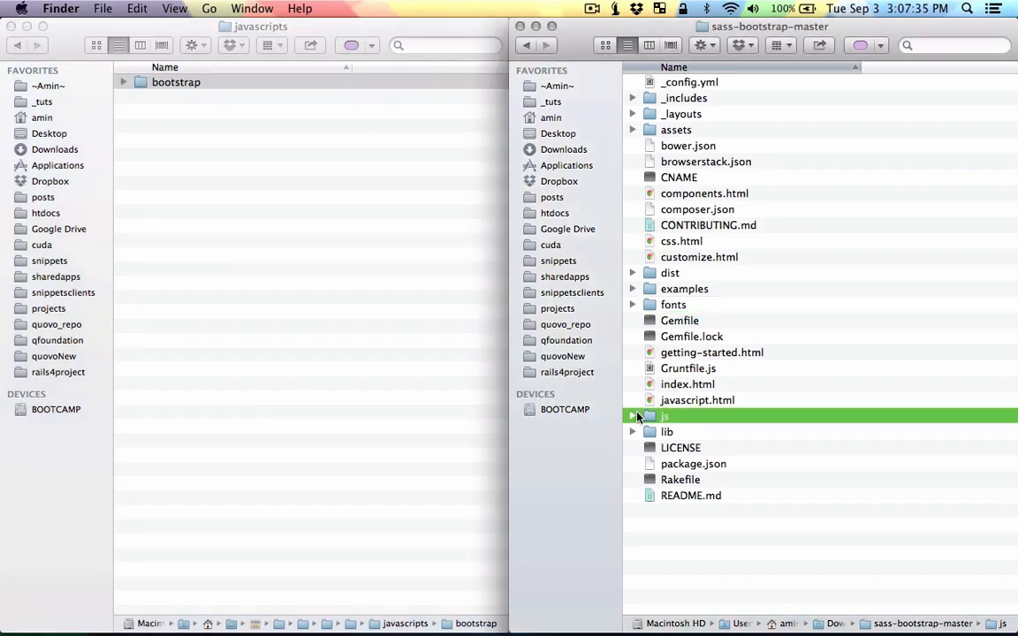
left_click(633, 415)
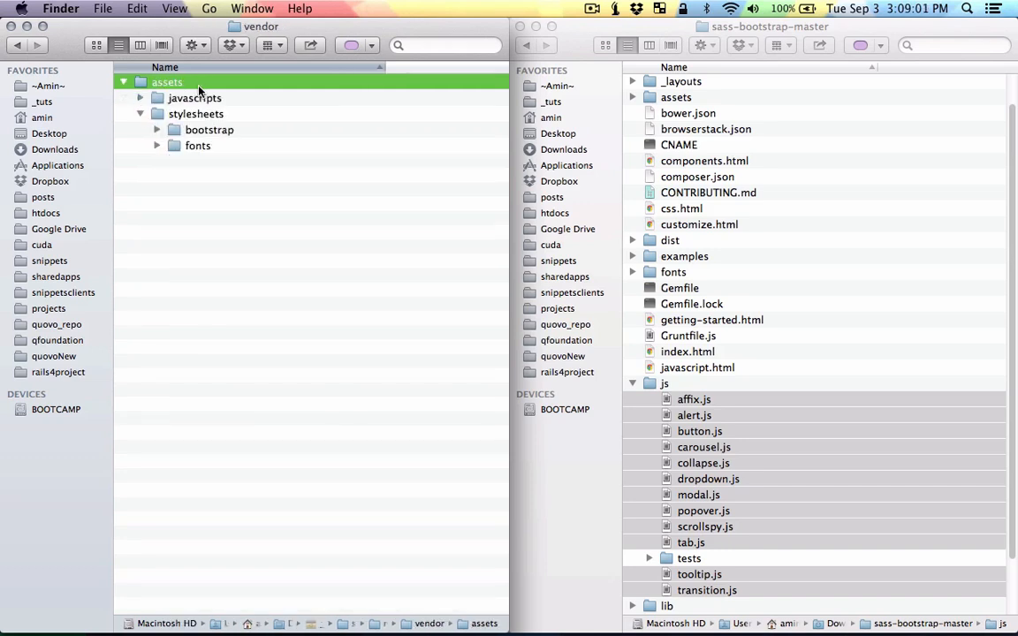
- Go up to rails4project and expand app and its assets folder
left_click(60, 371)
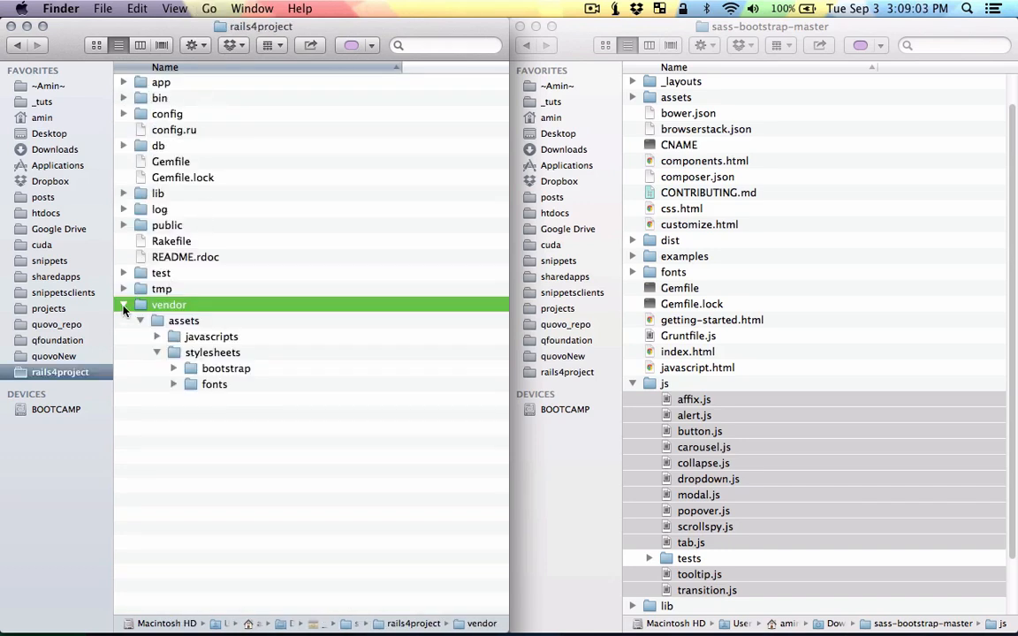
left_click(123, 81)
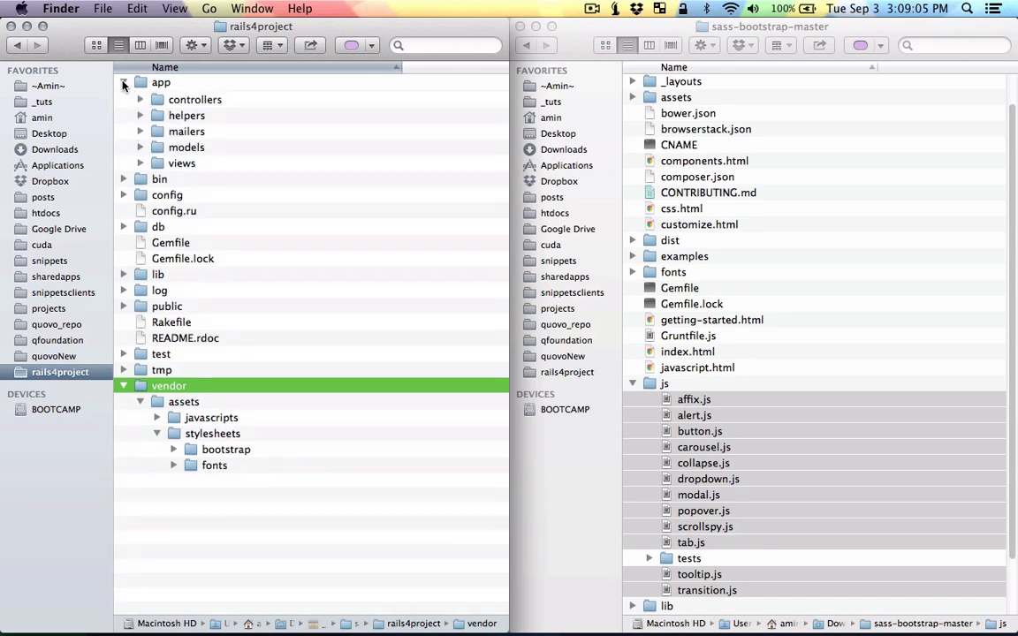
left_click(123, 83)
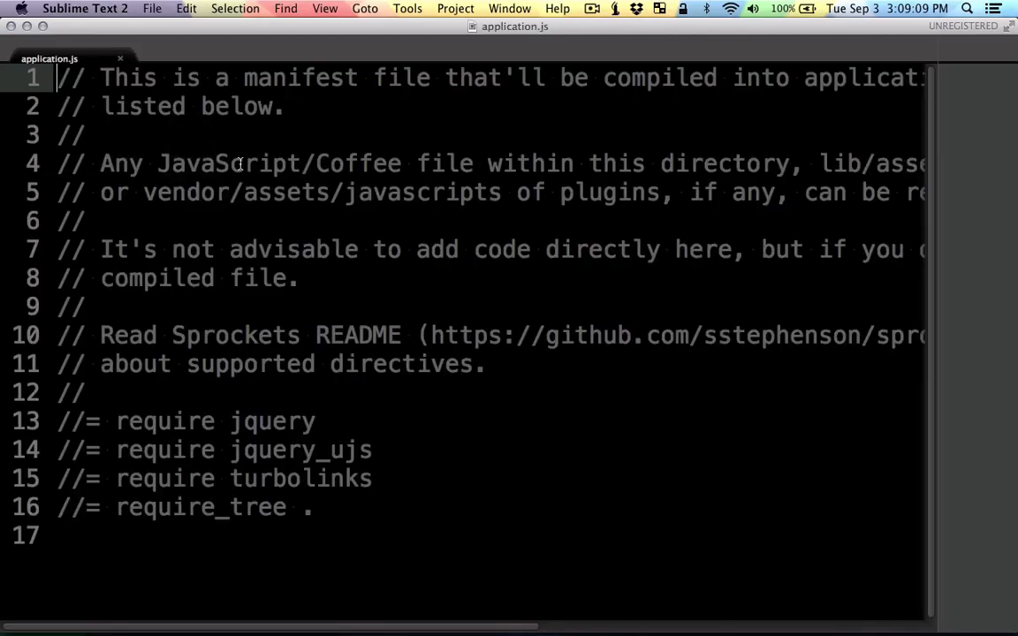
- Add a //= require bootstrap/bootstrap line after the turbolinks require in application.js
left_click(378, 477)
type("//=")
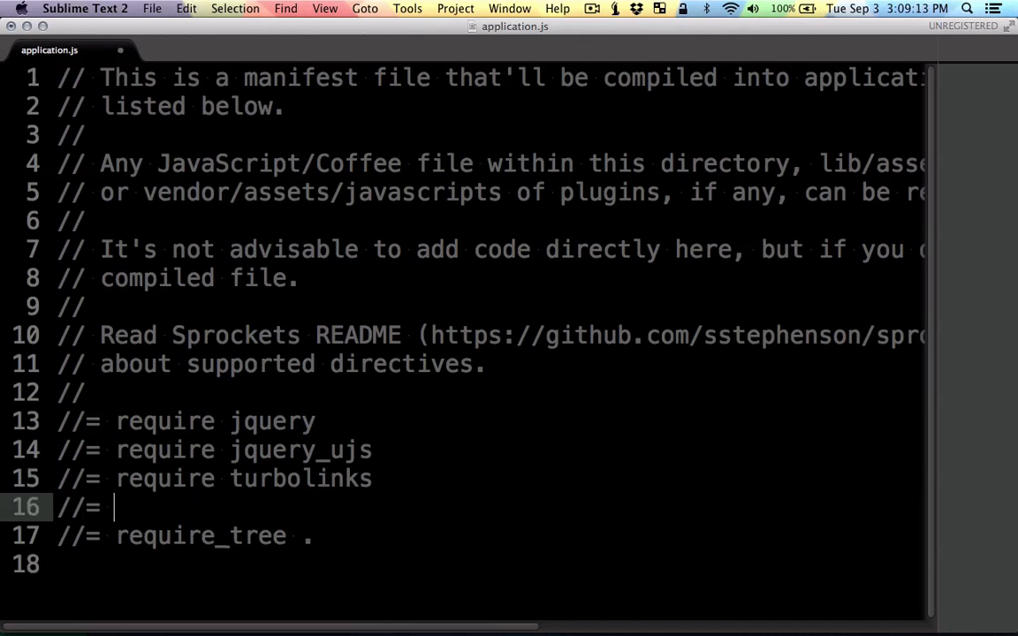
type("requ")
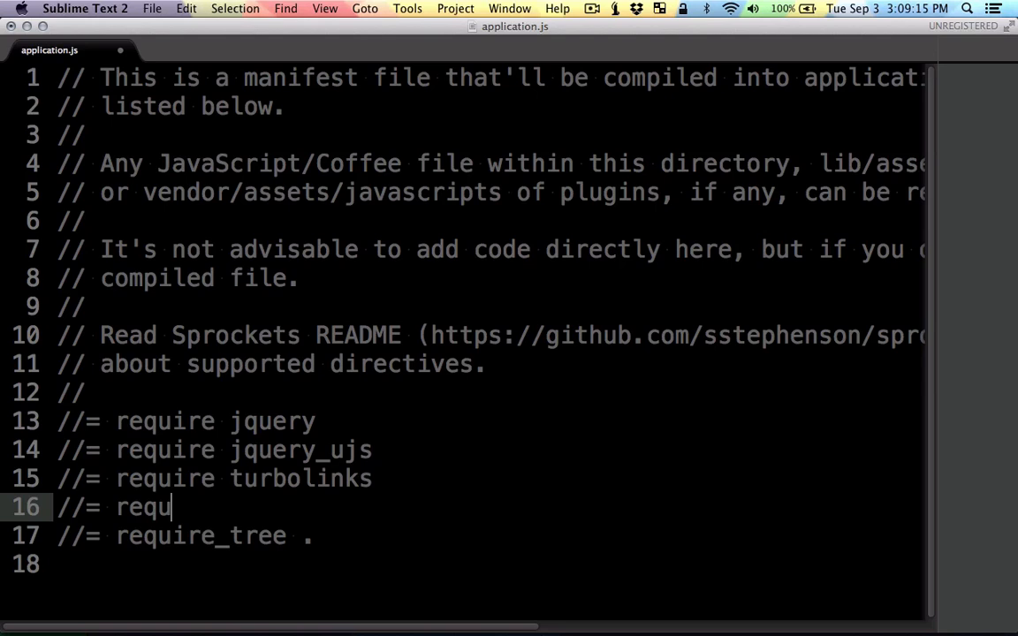
type("ire b")
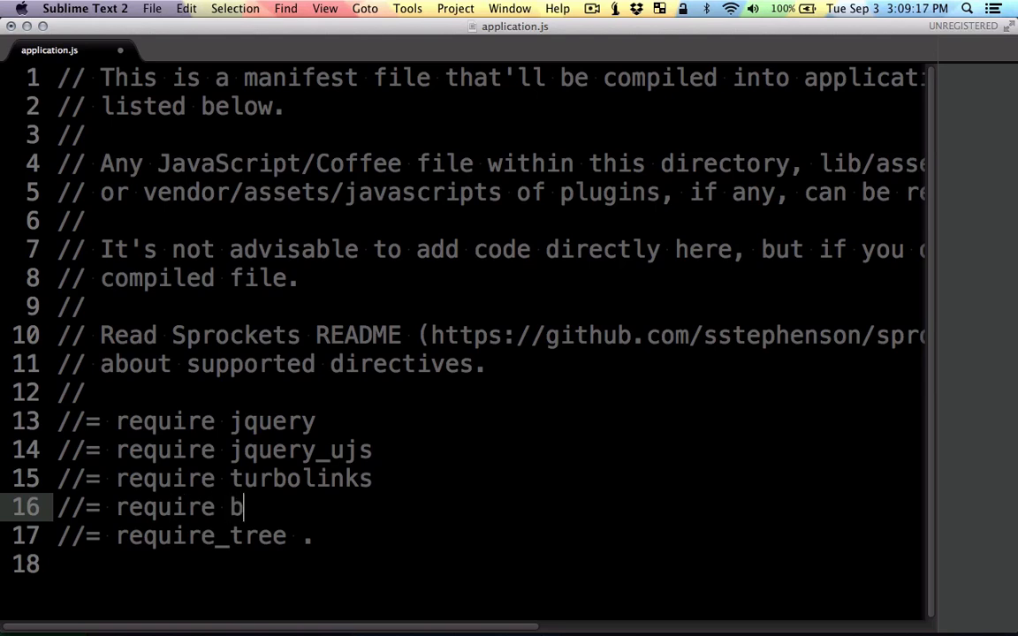
type("oots")
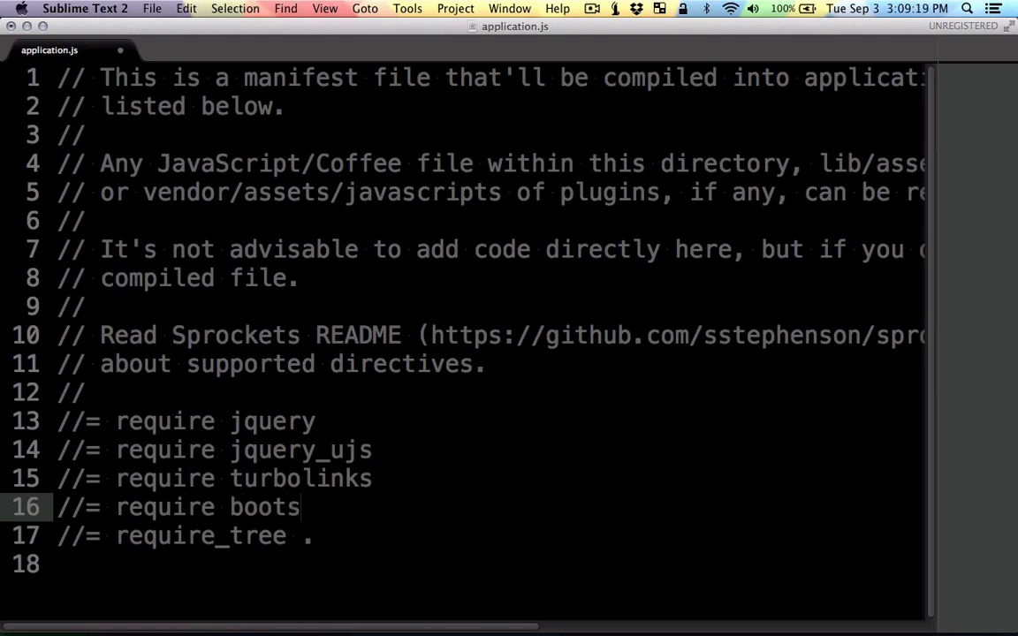
type("trap")
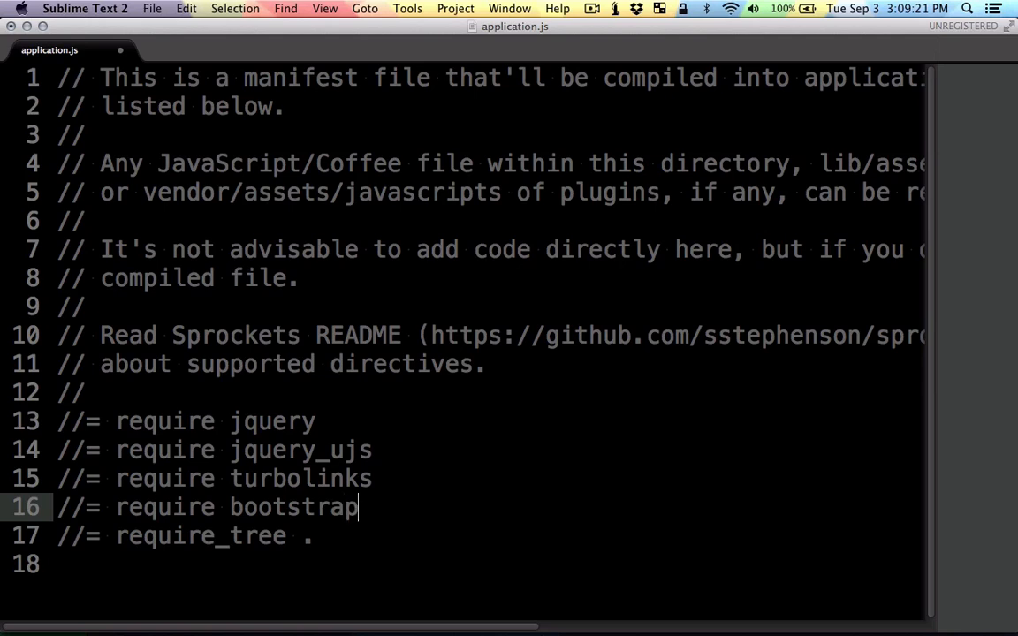
type("/boos")
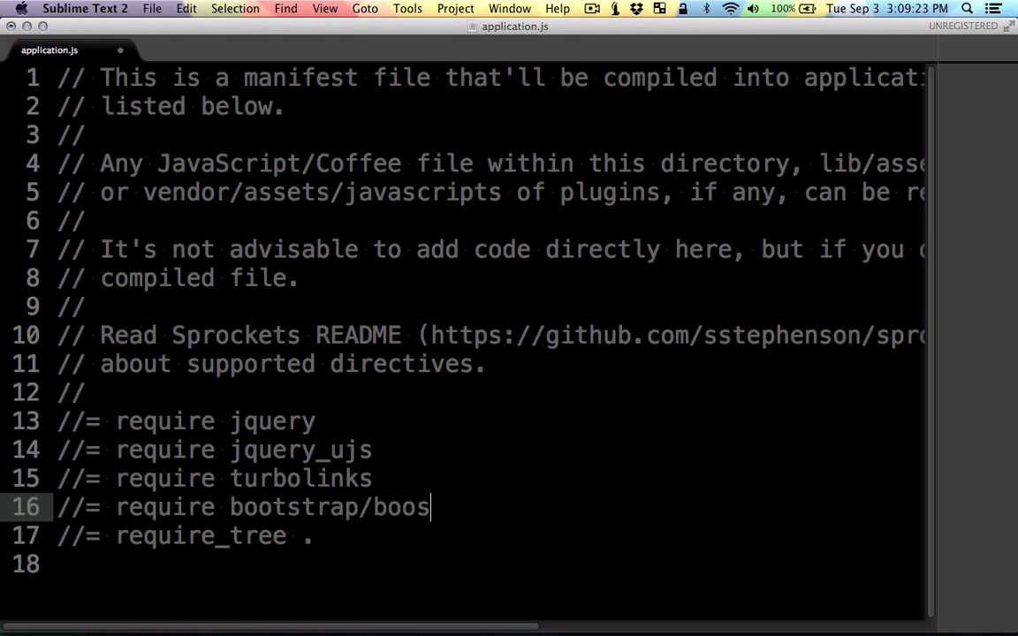
type("trap")
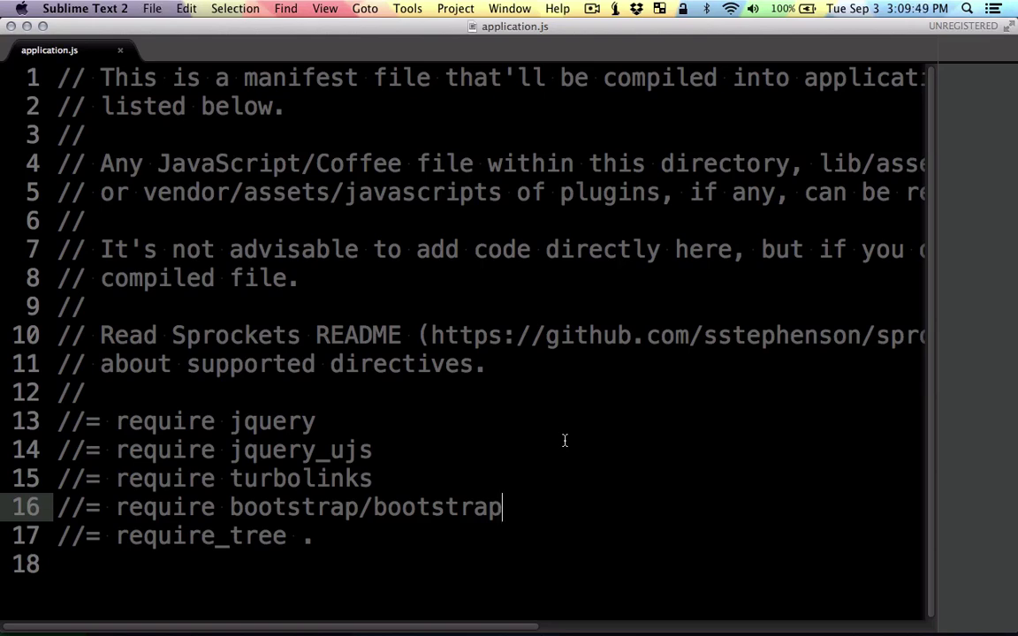
- Return to Finder and expand the project's app/assets/stylesheets folder
left_click(60, 7)
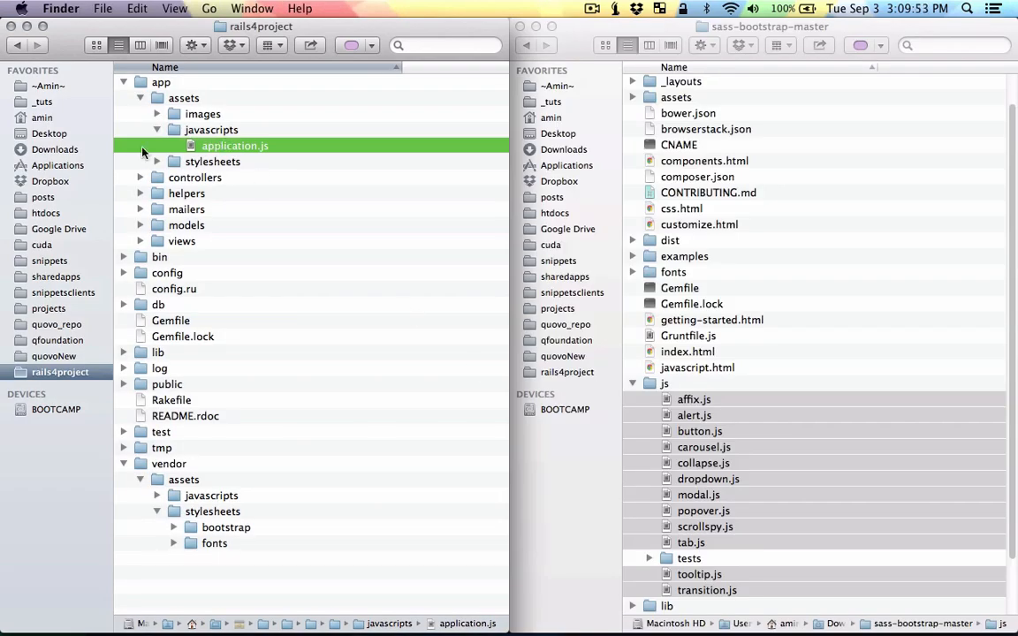
left_click(156, 163)
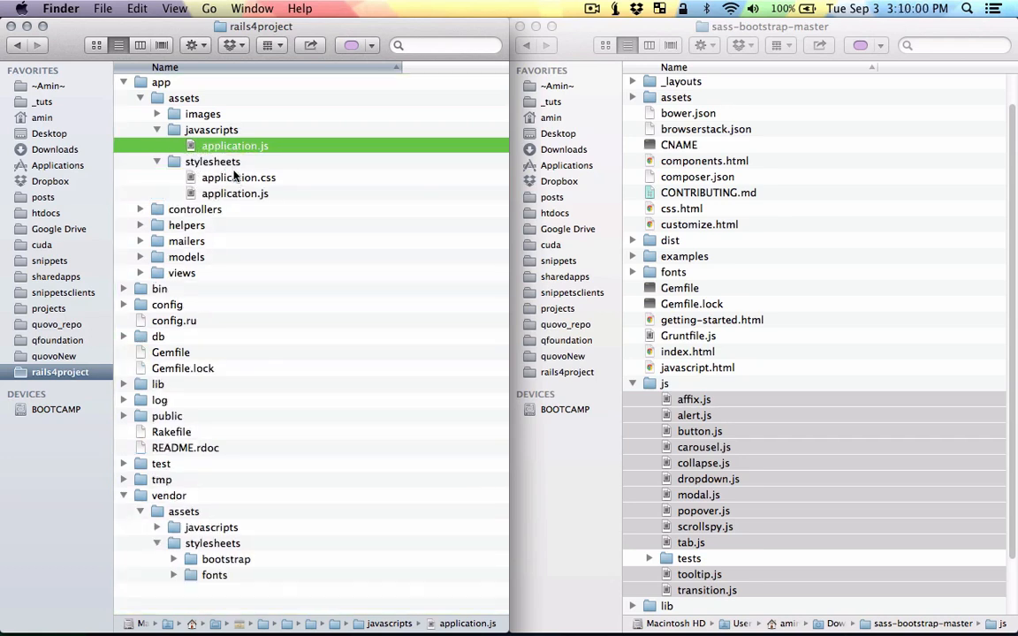
left_click(235, 193)
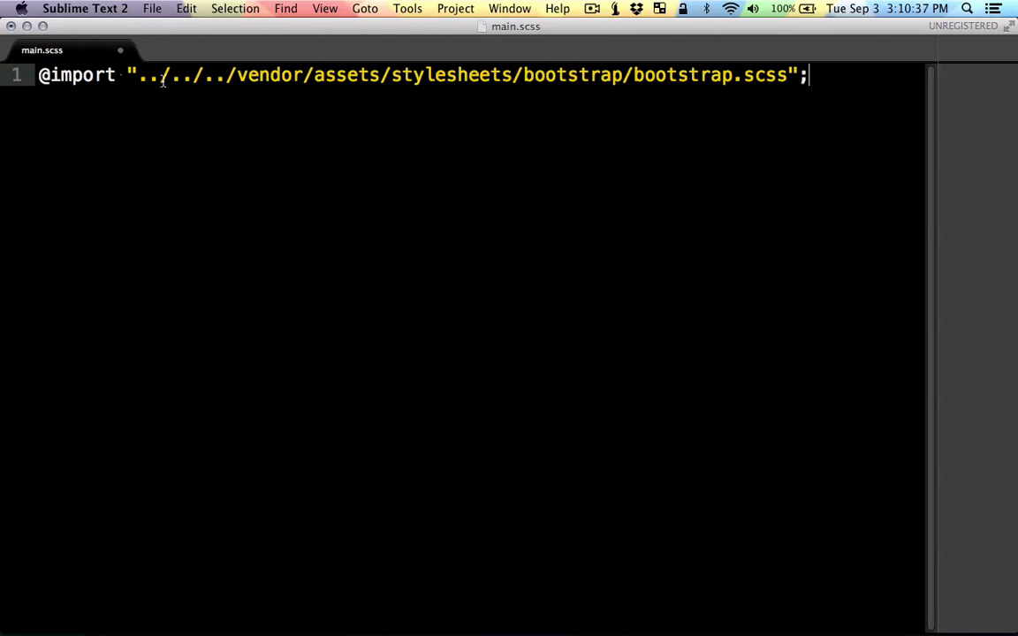
left_click(256, 75)
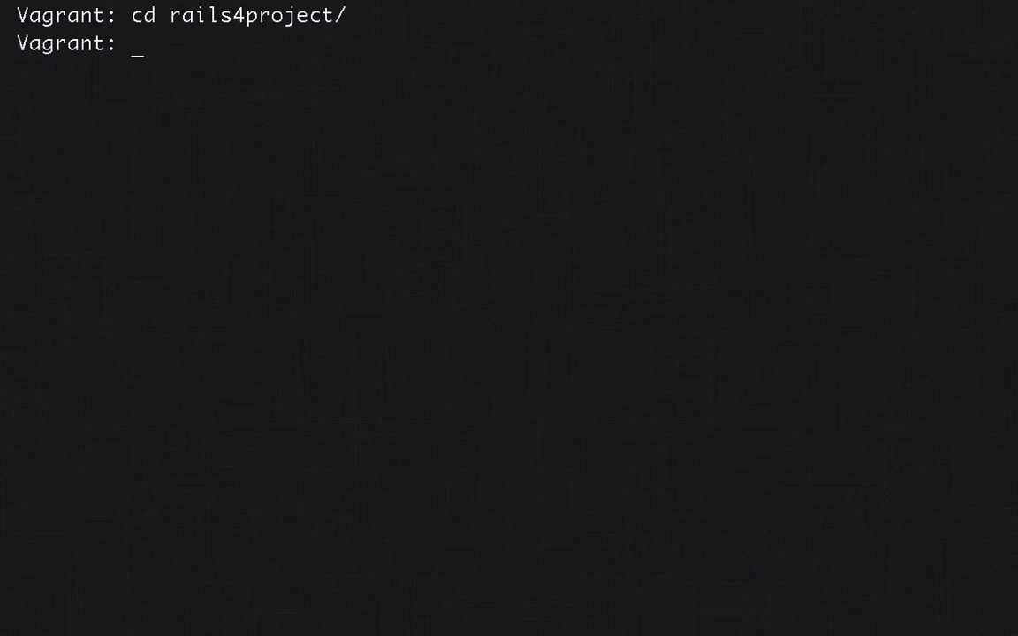
- Run rails g controller pages about contact inside rails4project
type("rails g controller pages about contact")
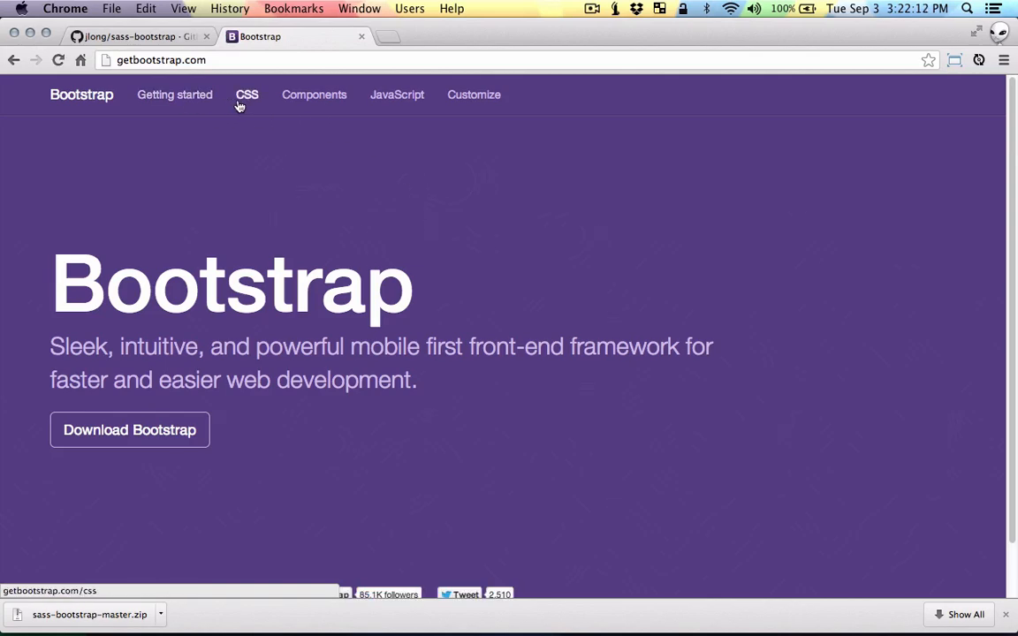
- Navigate getbootstrap.com's docs to the Components Default navbar example markup
left_click(248, 95)
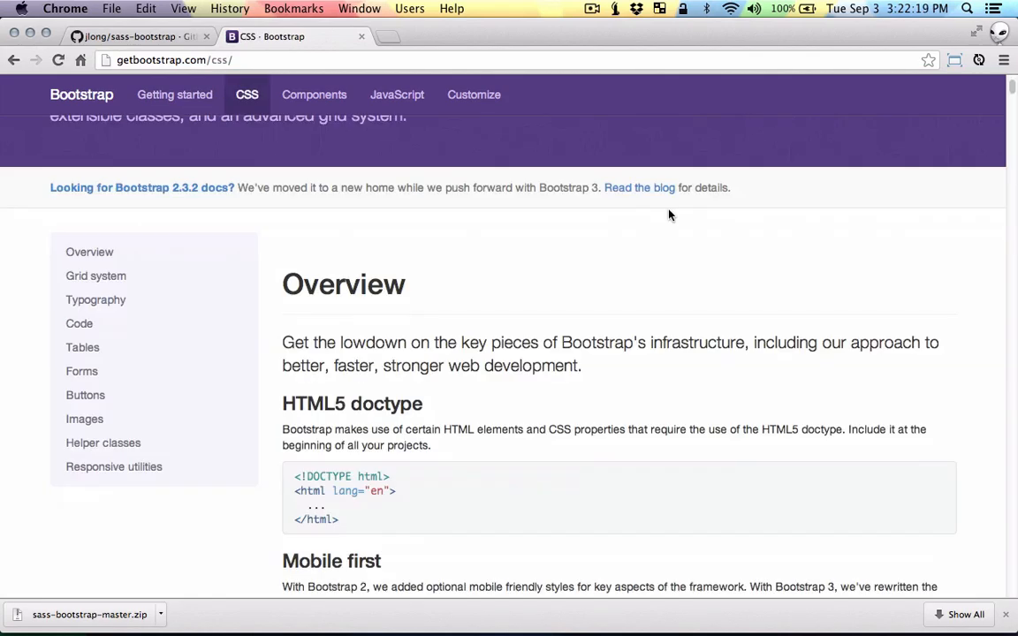
left_click(314, 95)
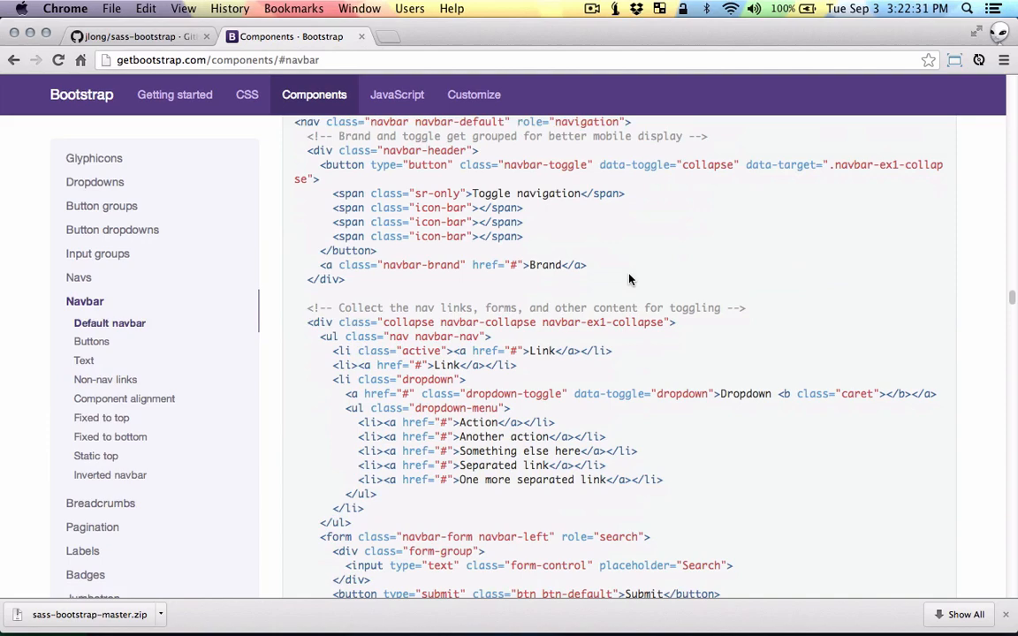
scroll("down", 3)
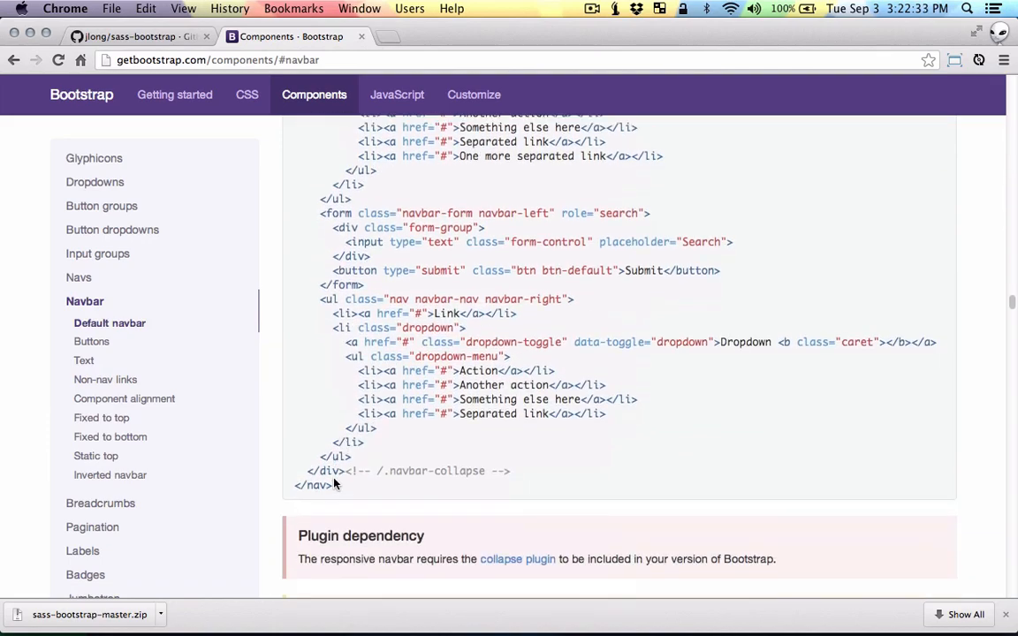
scroll("up", 3)
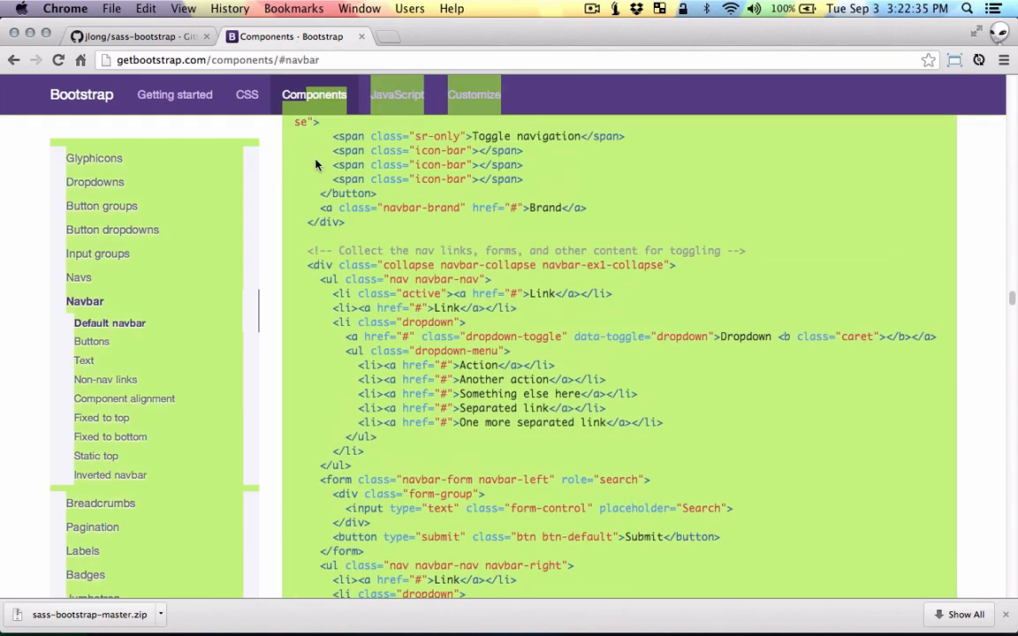
scroll("up", 3)
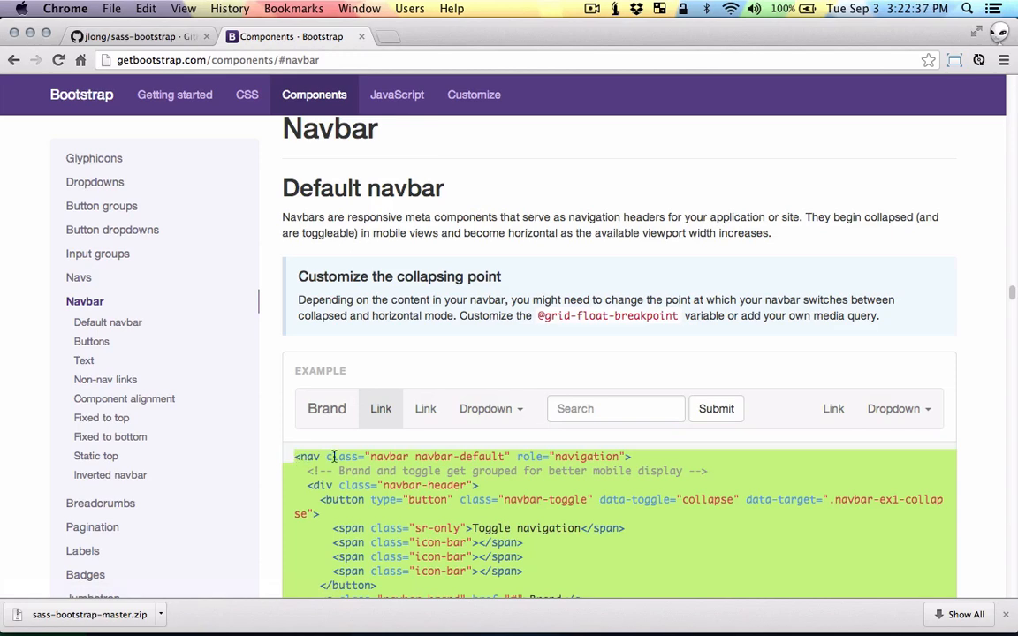
mouse_move(521, 311)
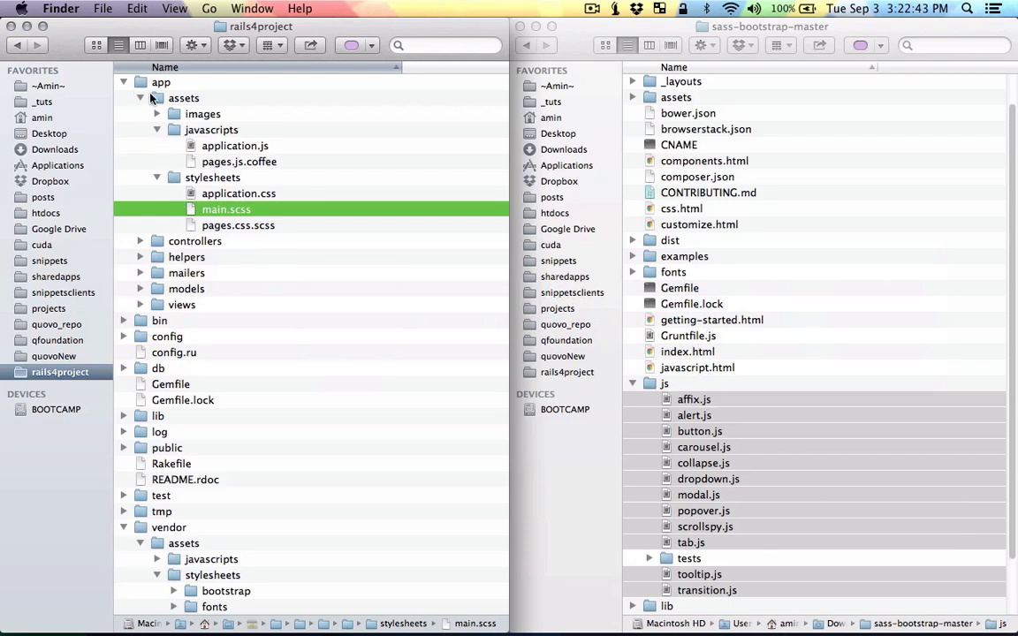
left_click(139, 304)
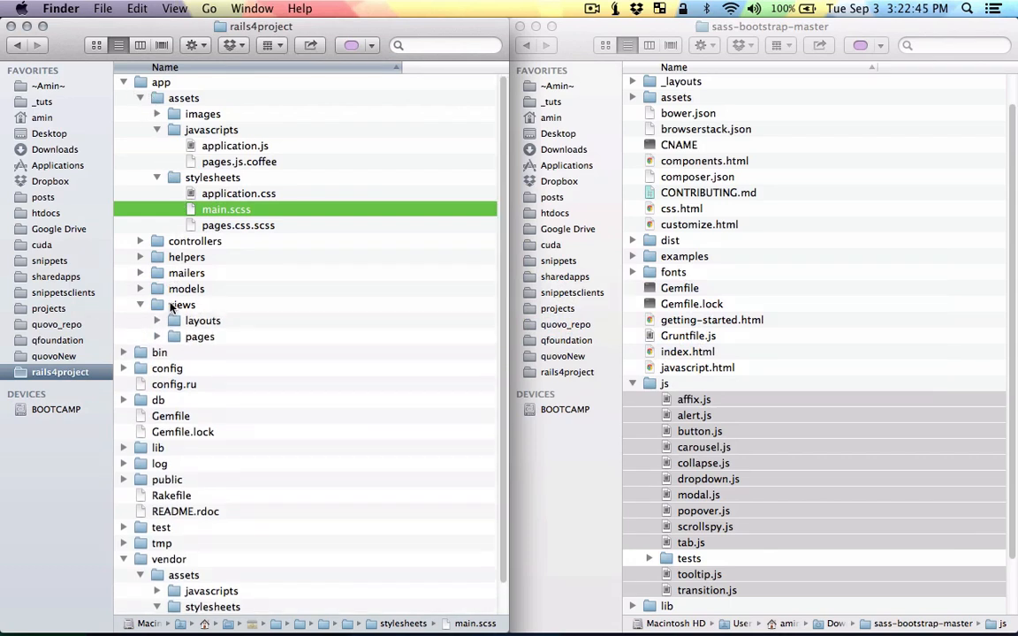
left_click(155, 336)
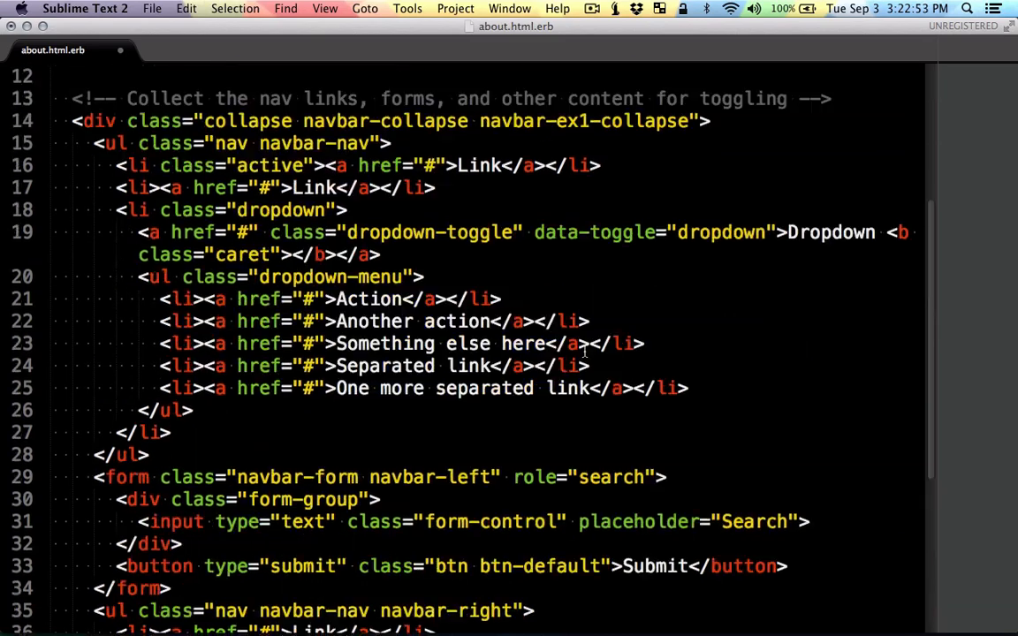
scroll("up", 3)
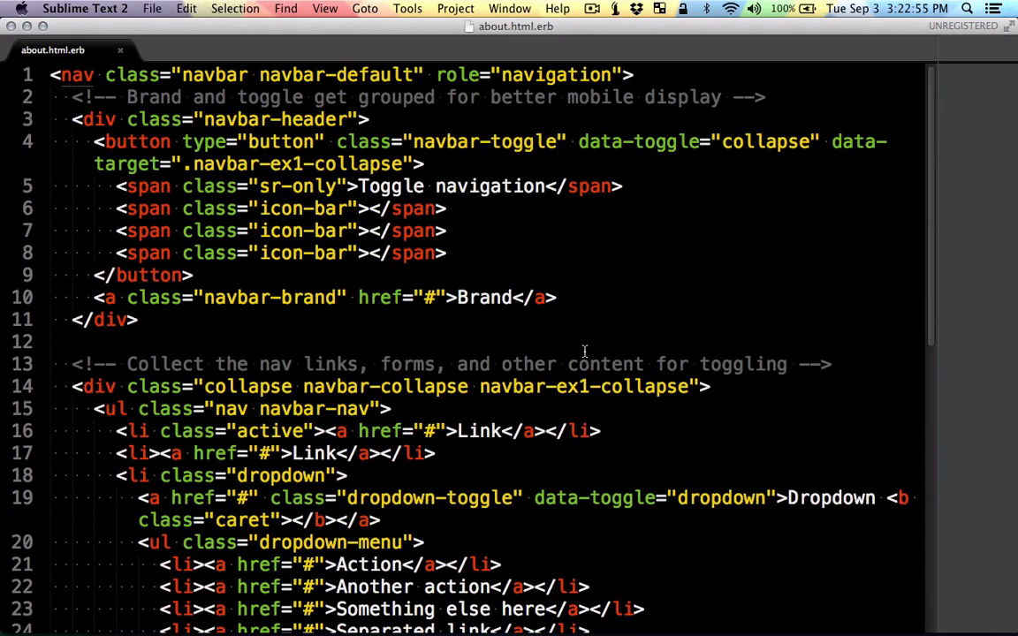
scroll("down", 3)
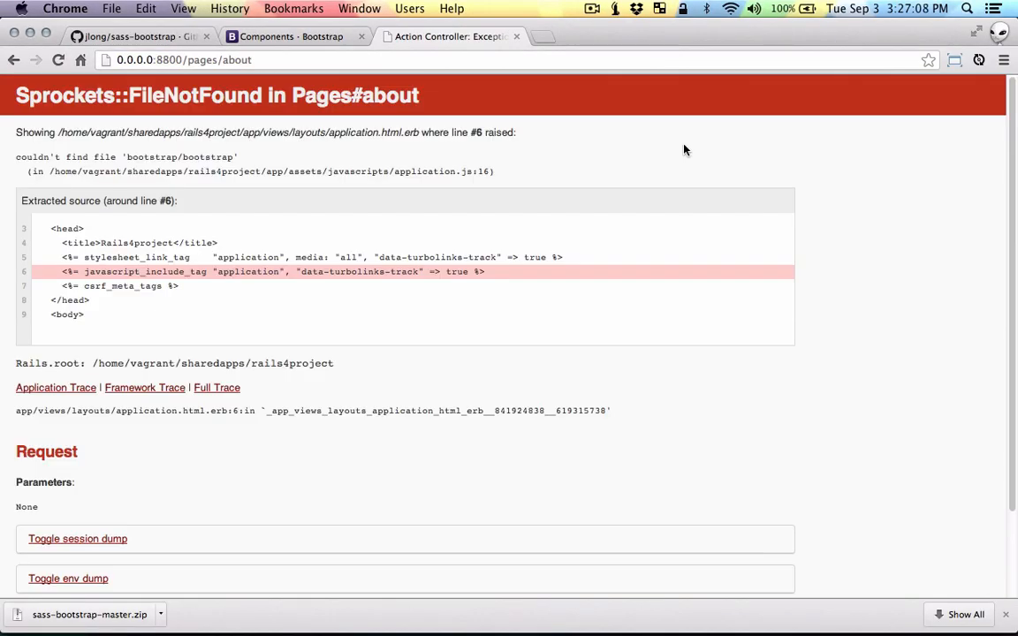
mouse_move(126, 159)
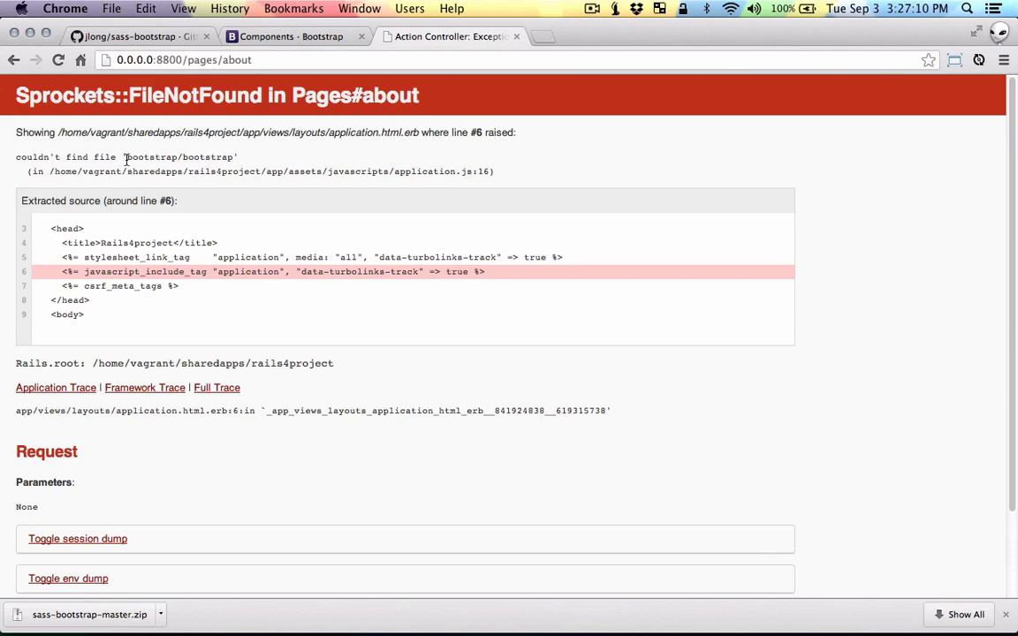
mouse_move(219, 159)
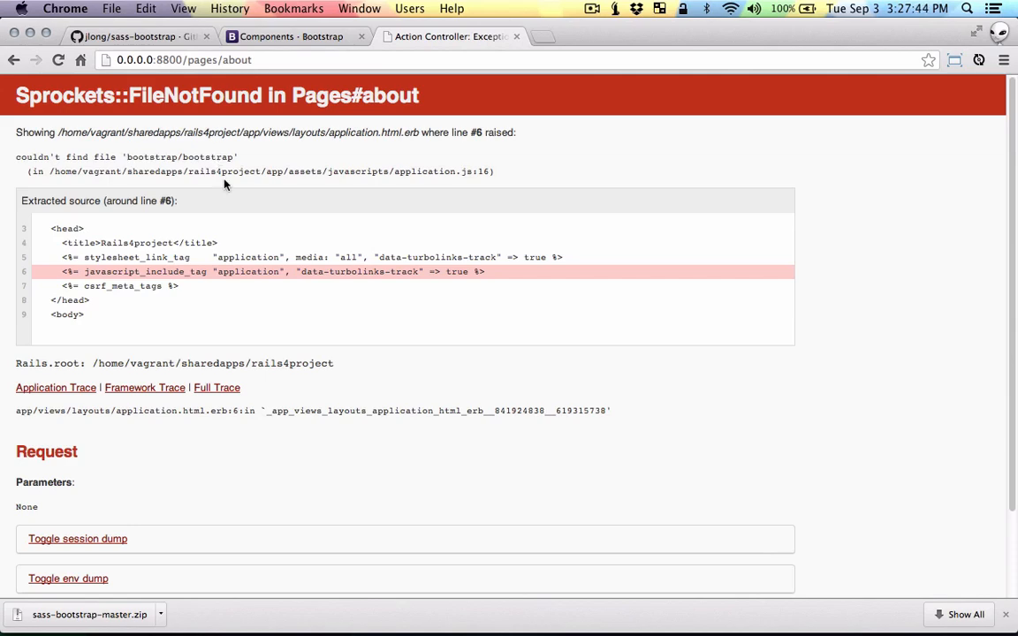
- Bring the rails4project Finder window to the front after reading the bootstrap/bootstrap error
left_click(60, 7)
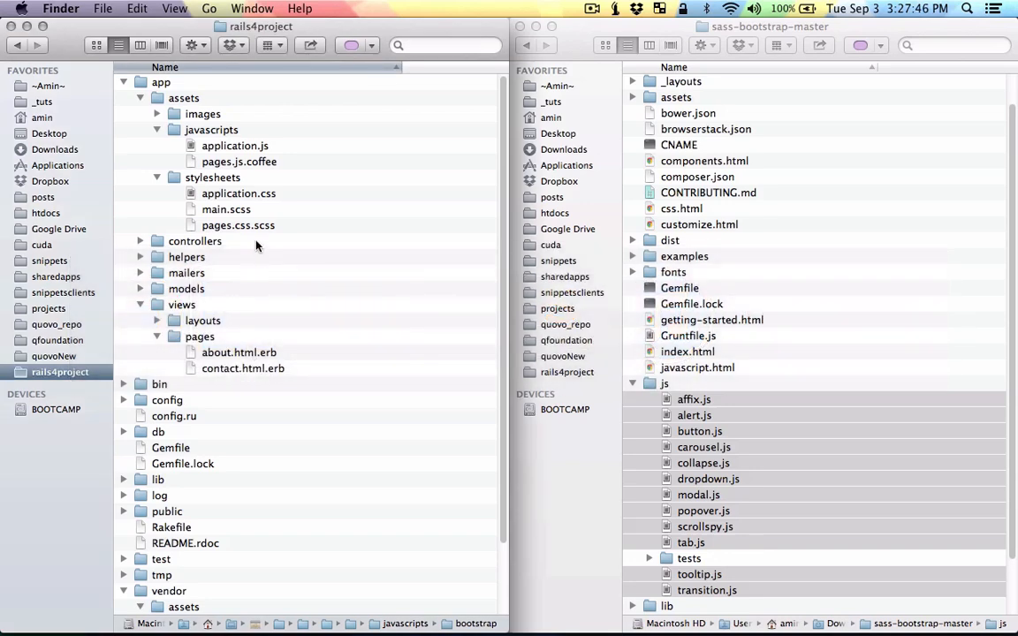
- Navigate Finder into vendor/assets/javascripts/bootstrap where the new bootstrap.js now sits
left_click(239, 193)
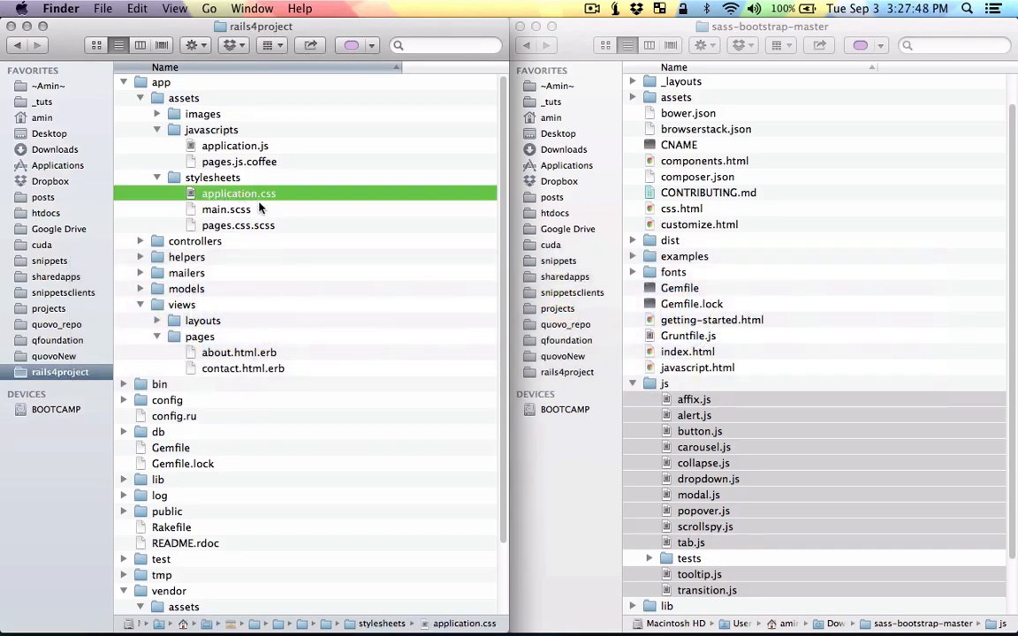
mouse_move(281, 219)
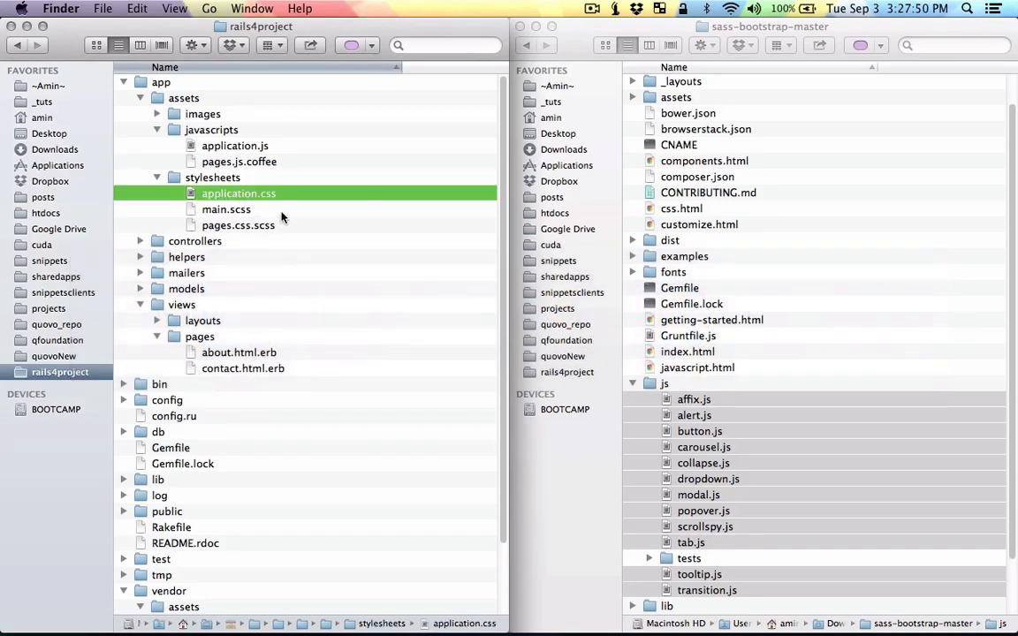
scroll("up", 3)
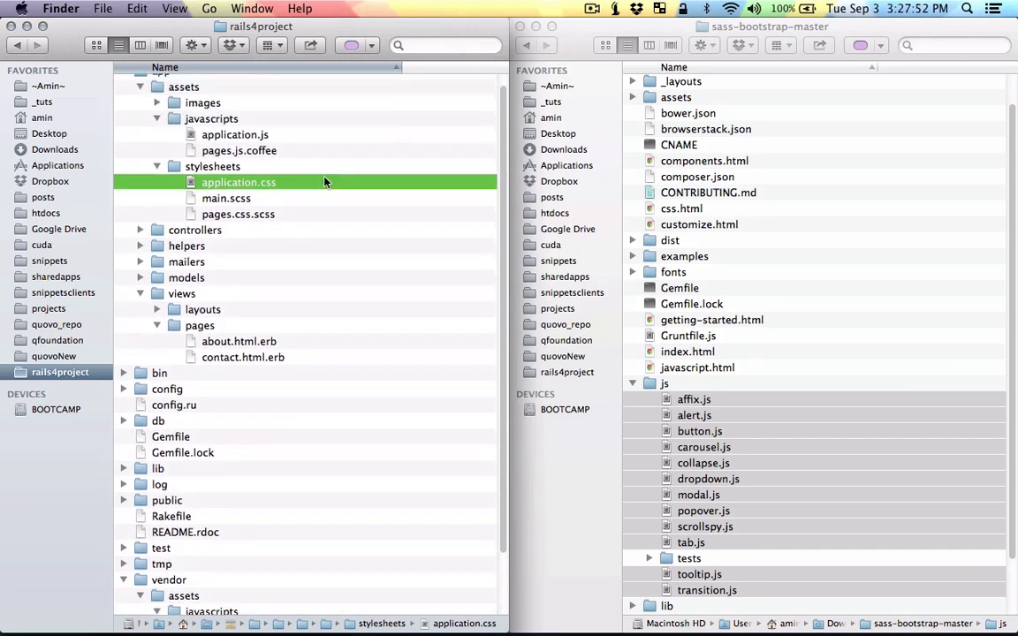
left_click(233, 138)
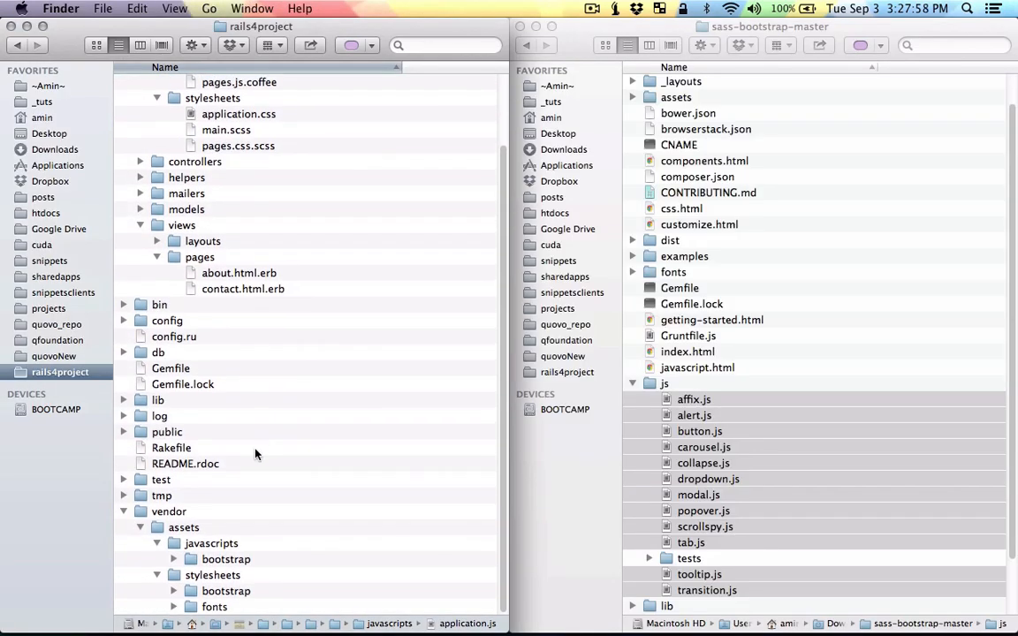
left_click(226, 558)
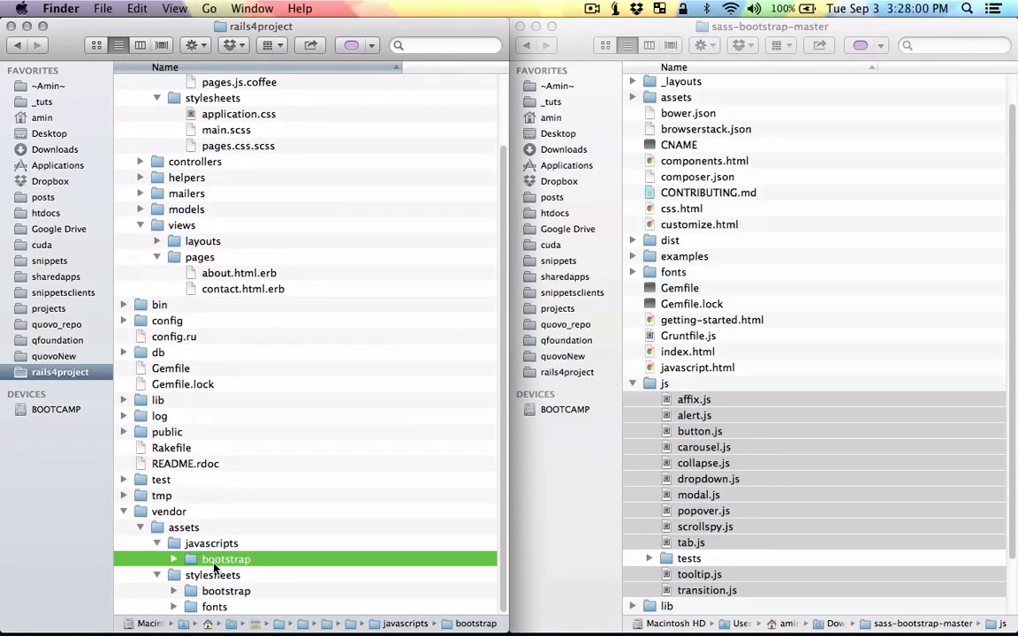
double_click(227, 559)
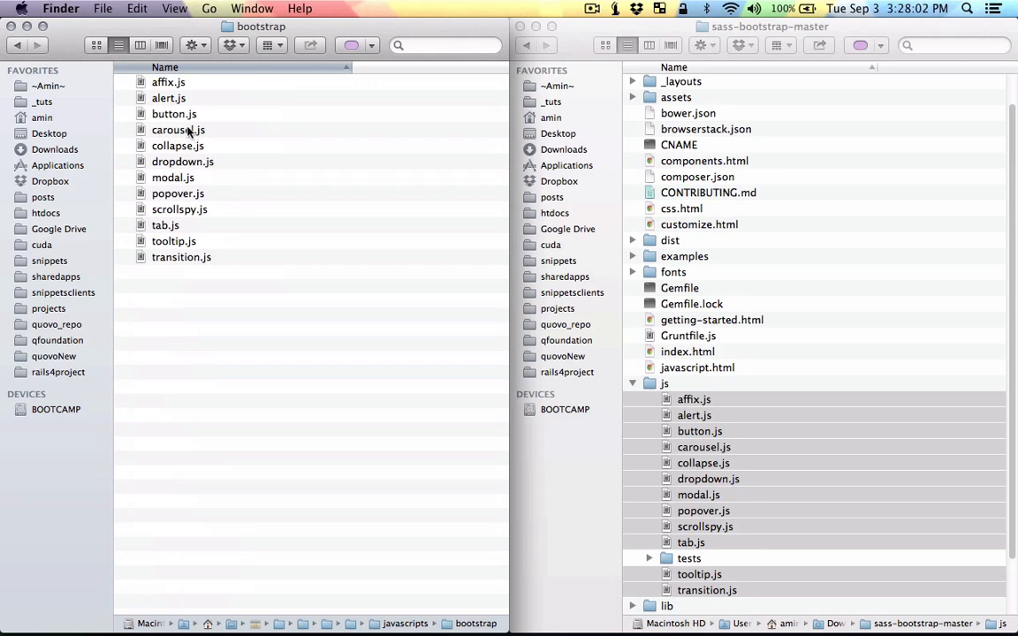
- Select transition.js and tooltip.js, then select all the Bootstrap component scripts
left_click(180, 257)
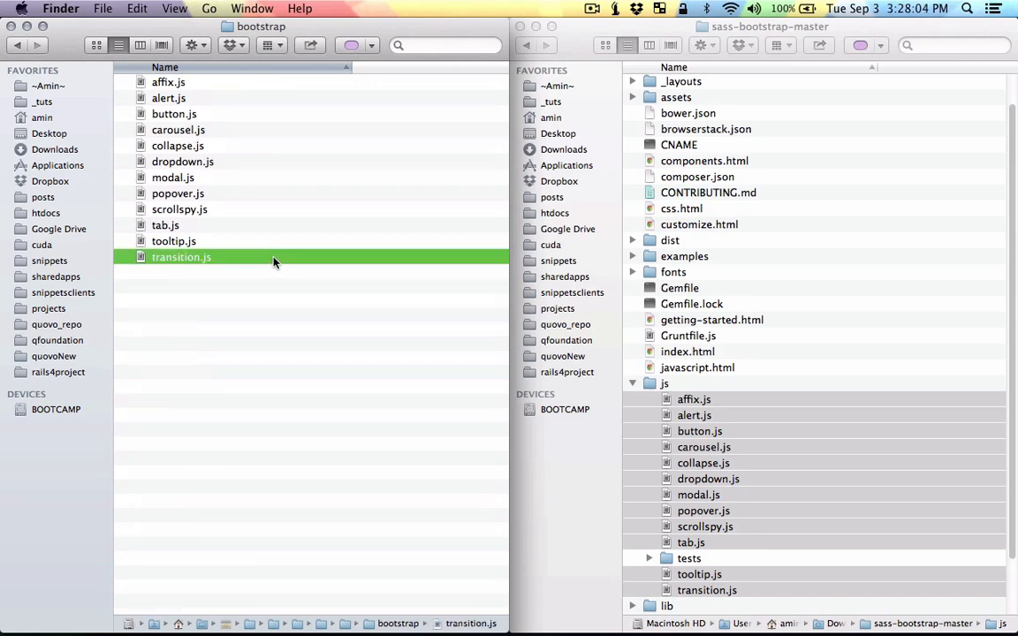
left_click(168, 81)
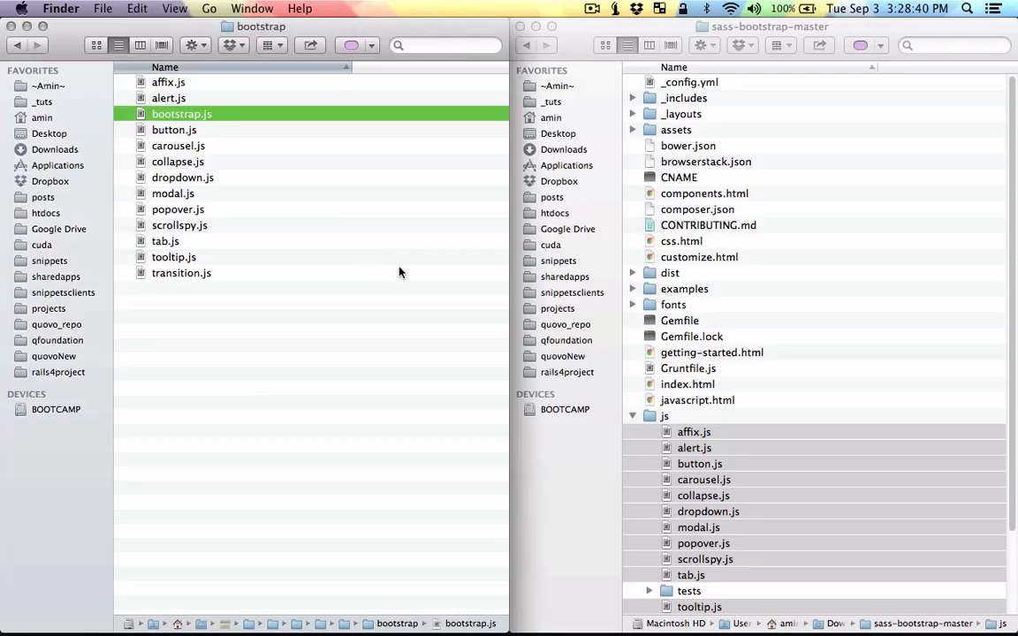
left_click(173, 256)
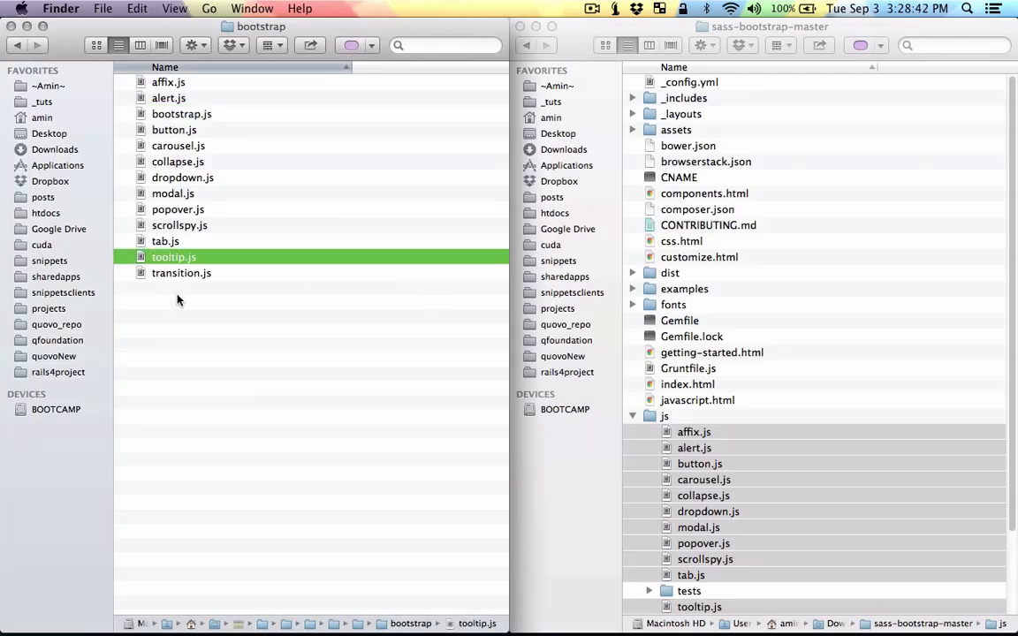
mouse_move(201, 249)
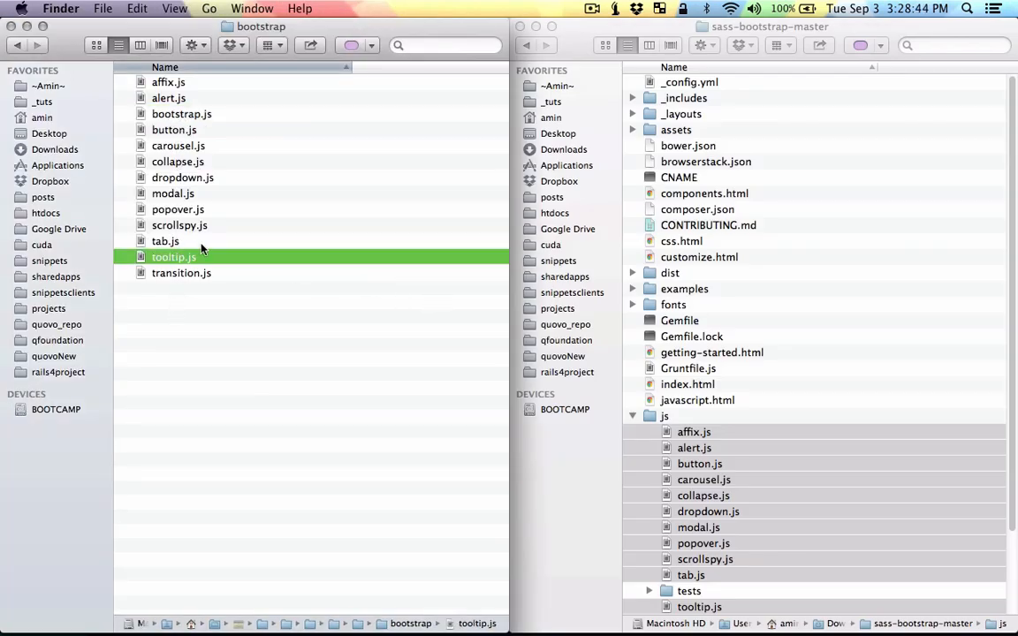
mouse_move(173, 131)
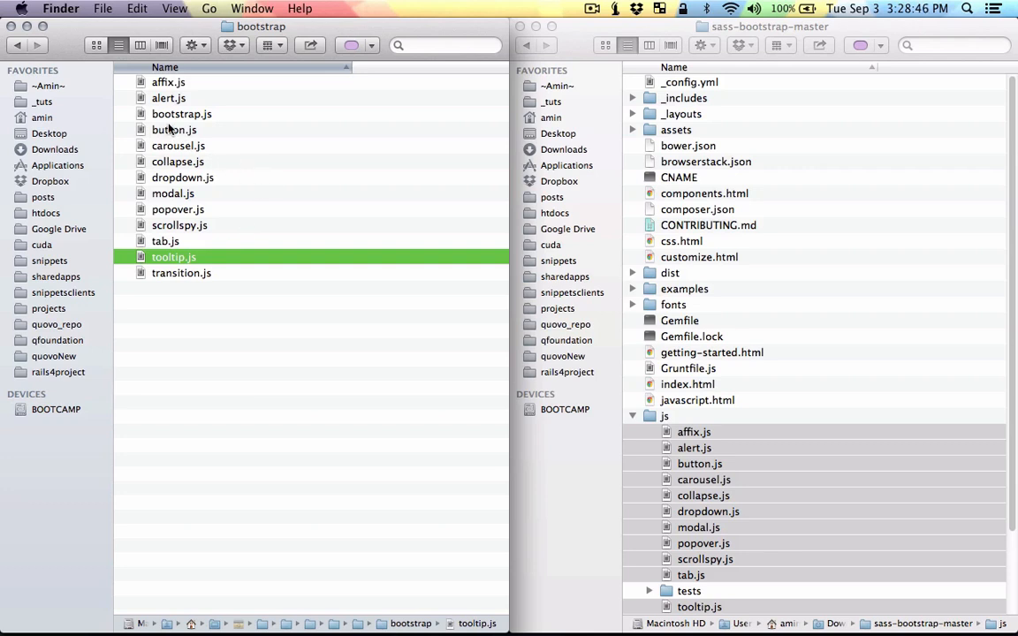
key("cmd+a")
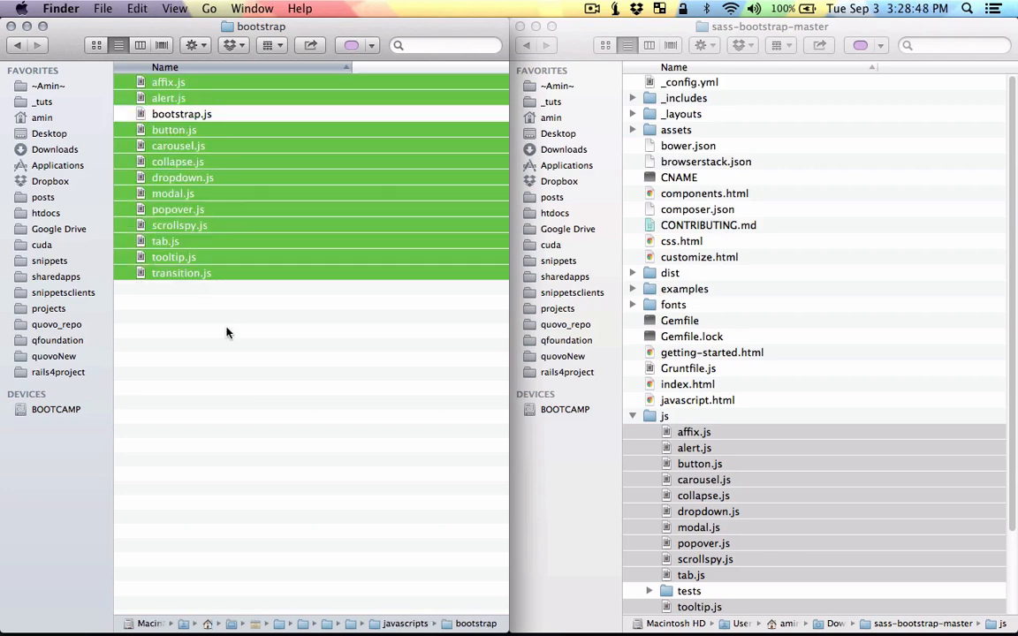
mouse_move(221, 251)
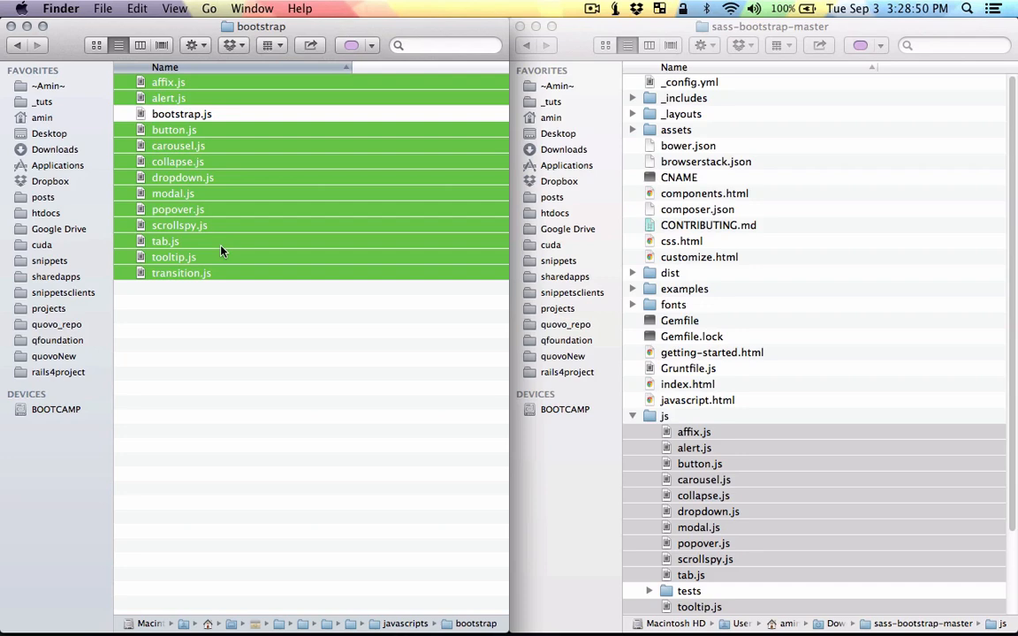
mouse_move(254, 293)
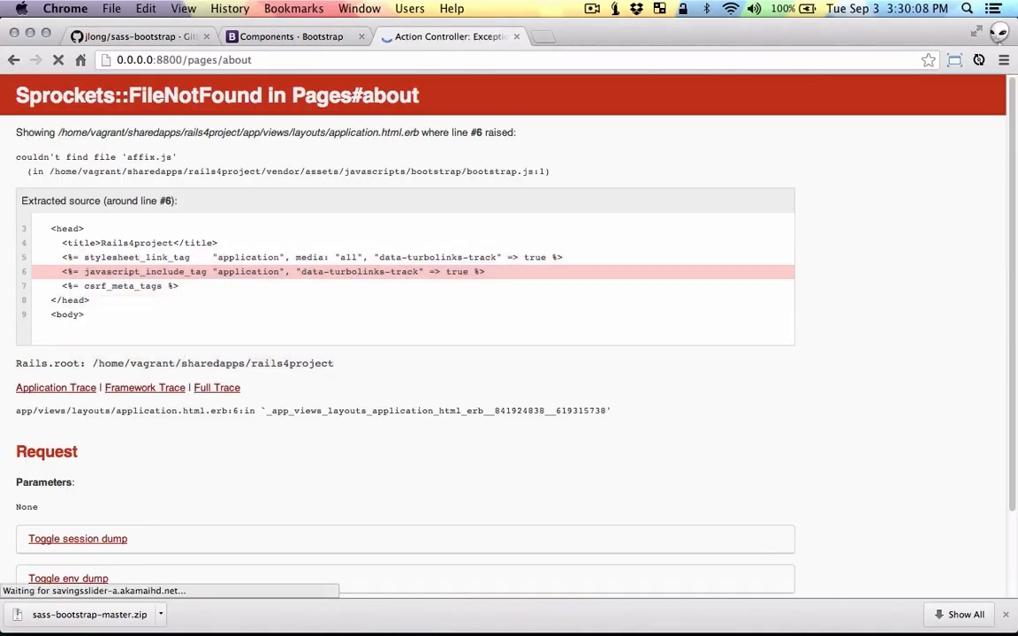
mouse_move(597, 322)
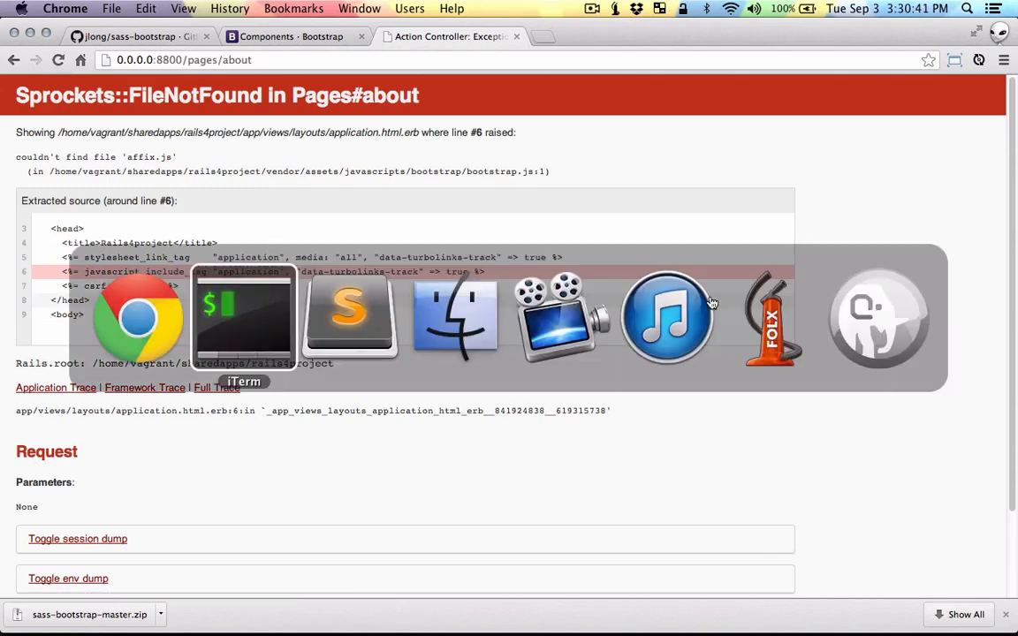
- Switch to Sublime Text 2 showing bootstrap.js after the affix.js FileNotFound error
left_click(350, 318)
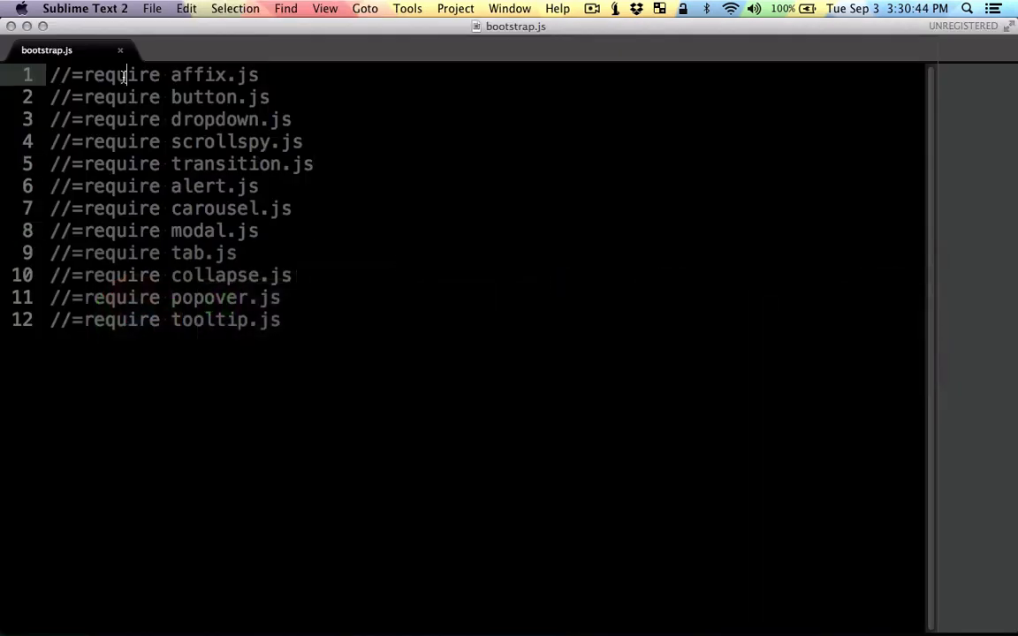